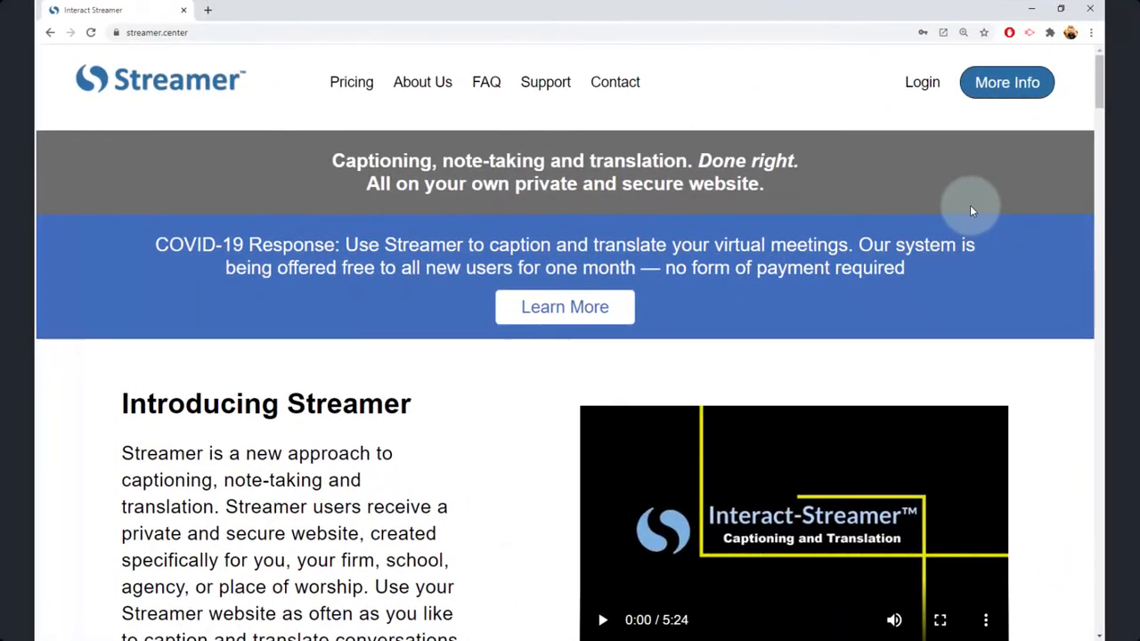
Sign in on streamer.center with the Greenvale admin credentials to reach the rooms lobby
click(923, 82)
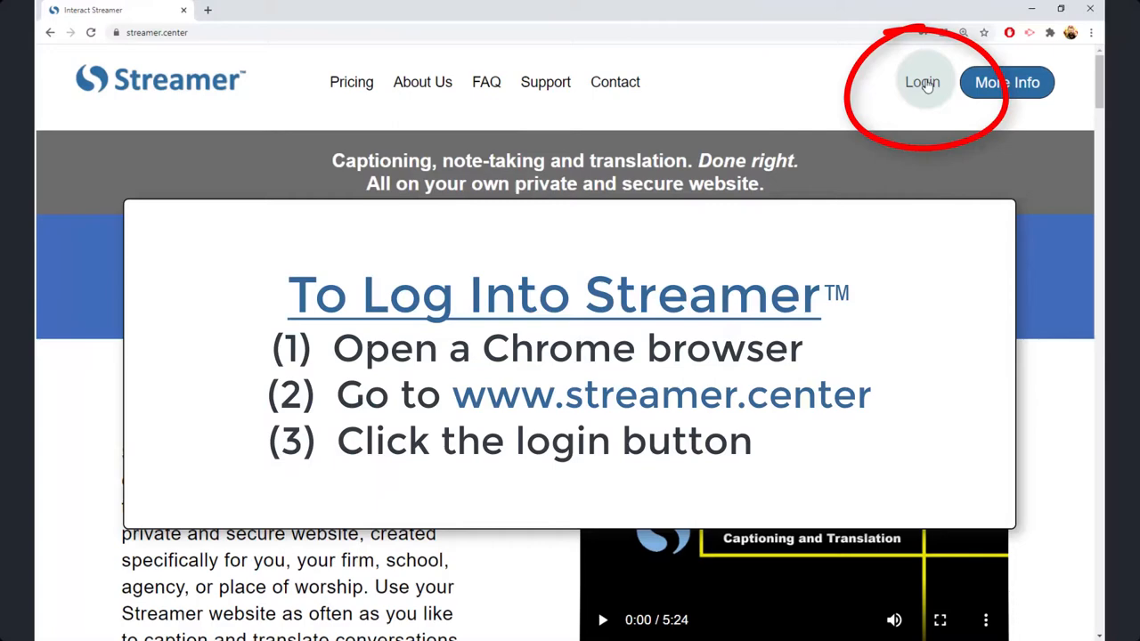
click(923, 82)
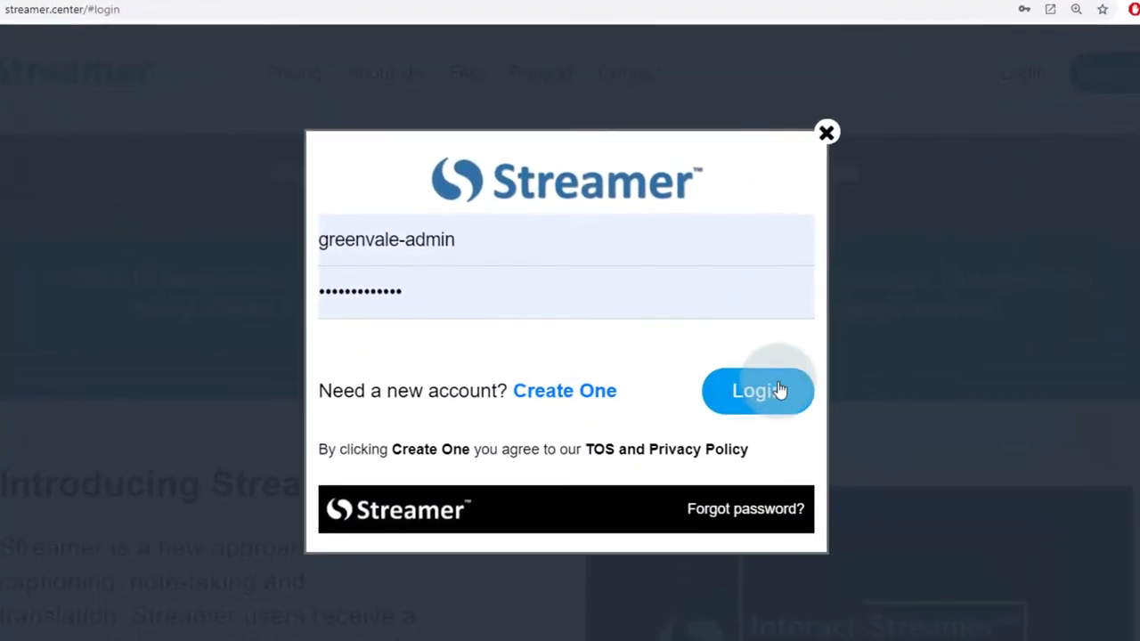
click(757, 390)
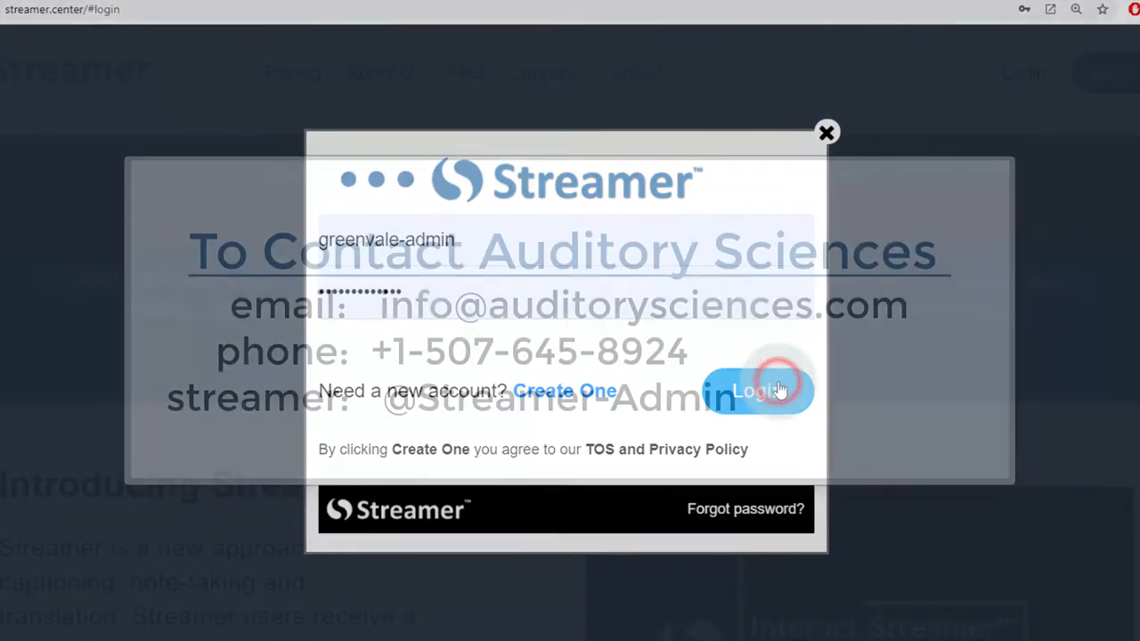
click(756, 390)
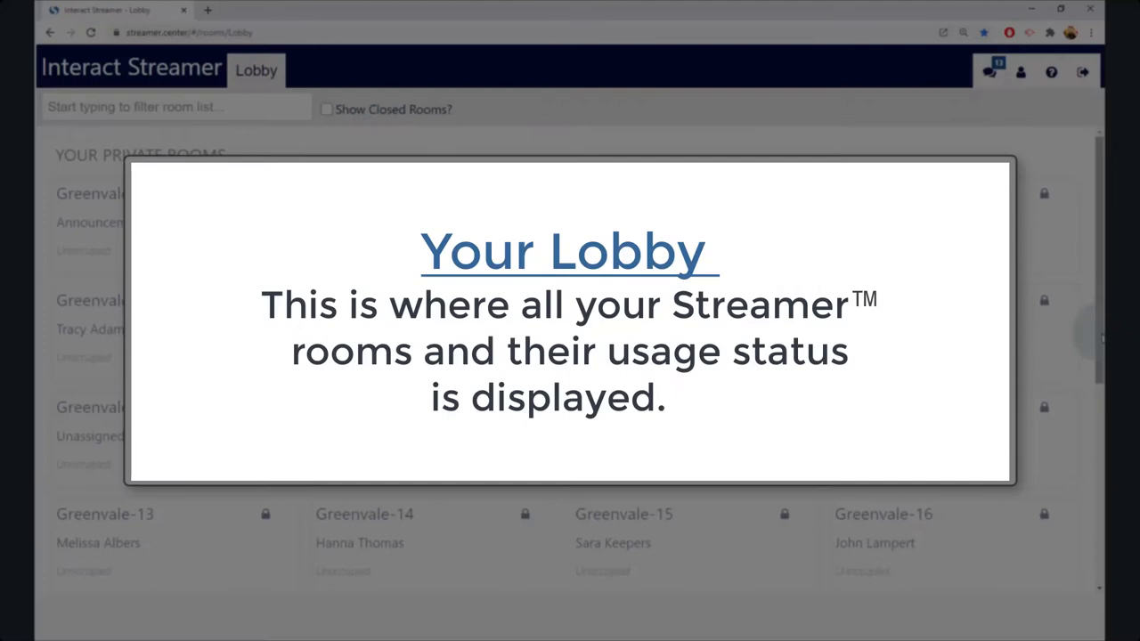
scroll(down, 3)
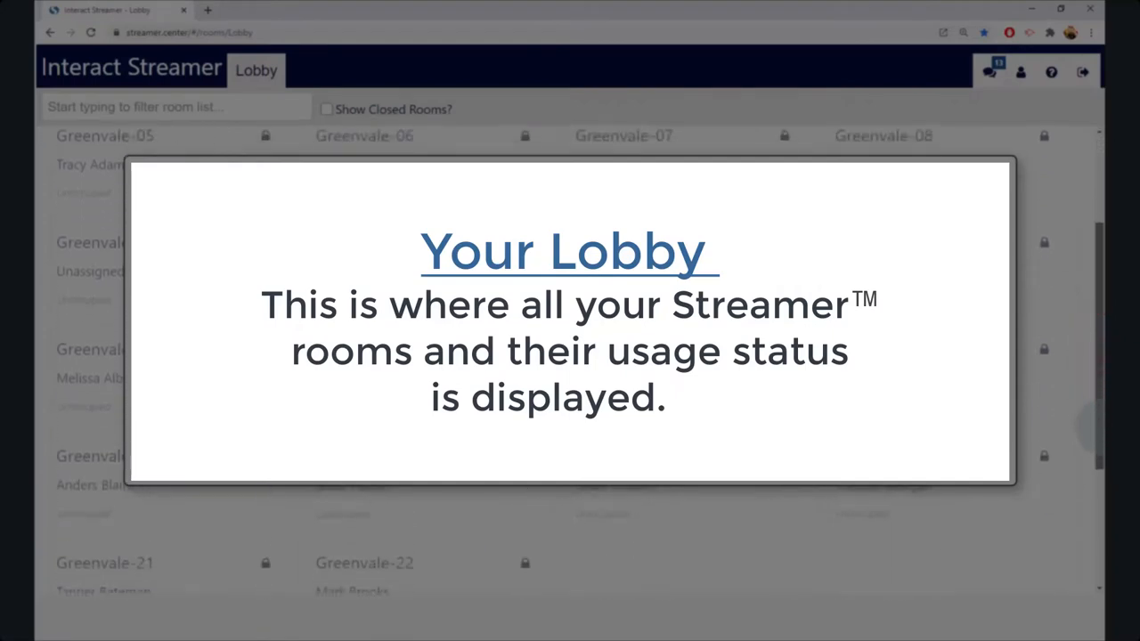
scroll(down, 3)
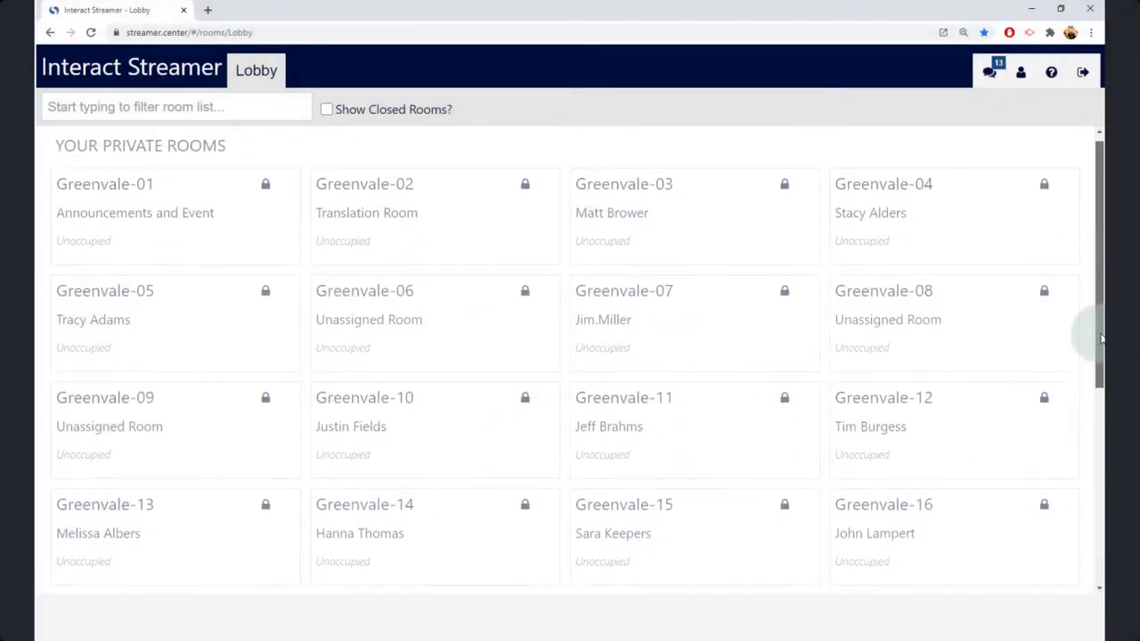
scroll(up, 3)
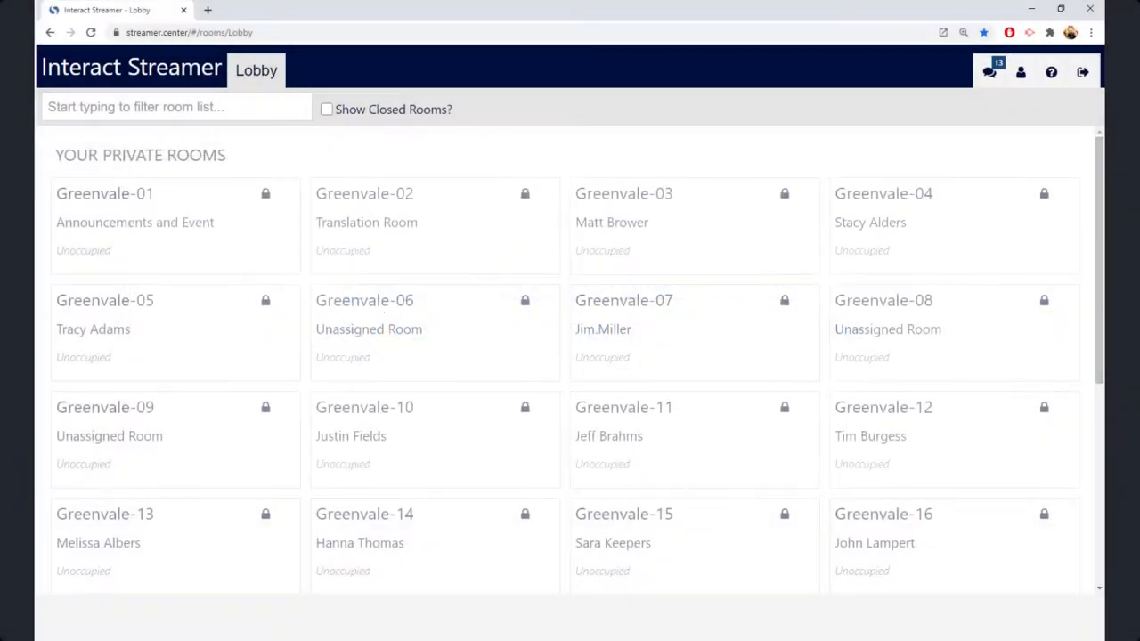
click(368, 328)
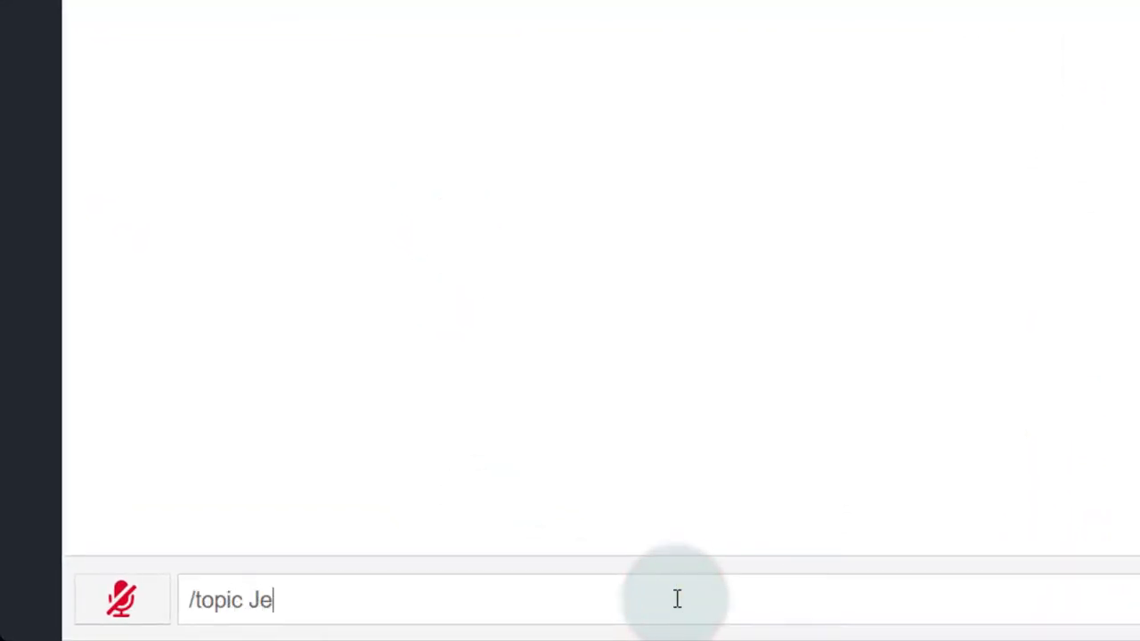
key(Return)
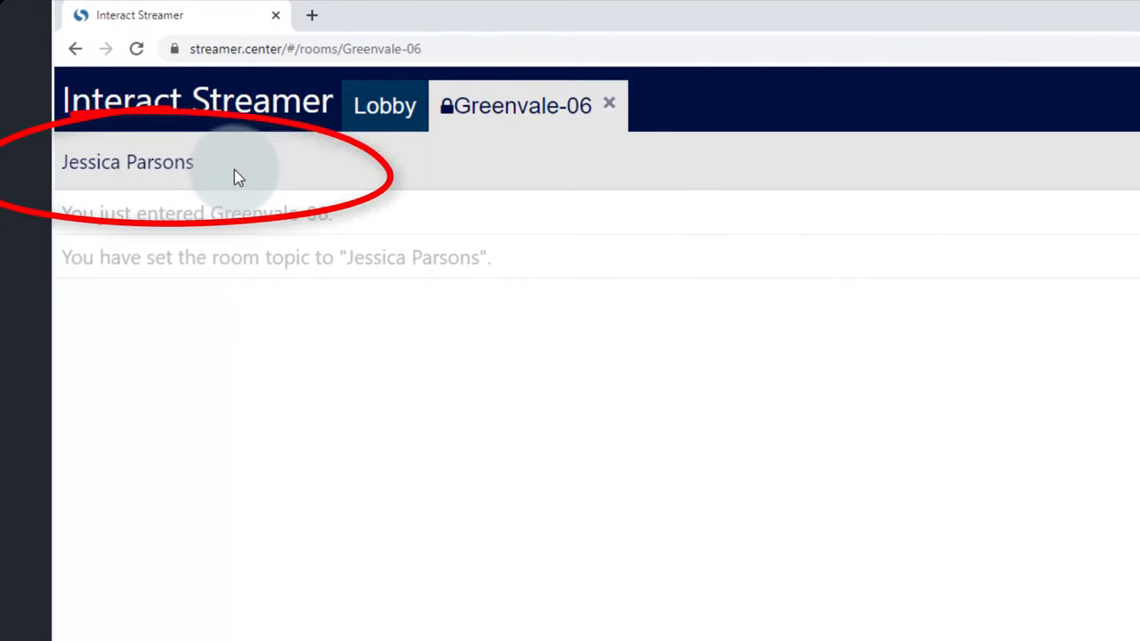
mouse_move(385, 107)
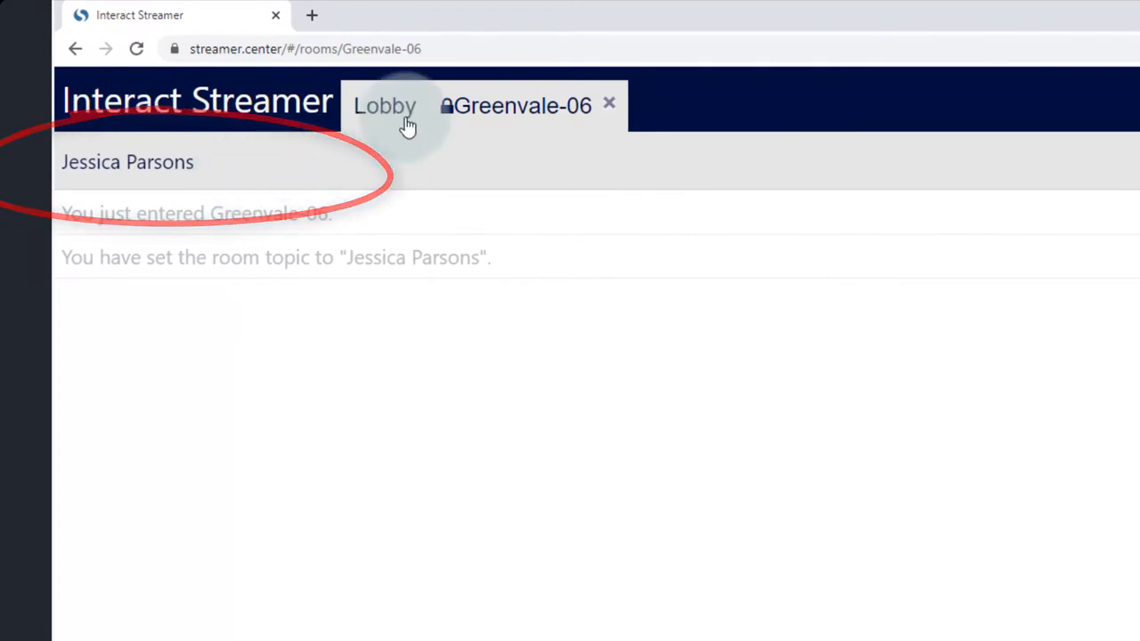
click(385, 105)
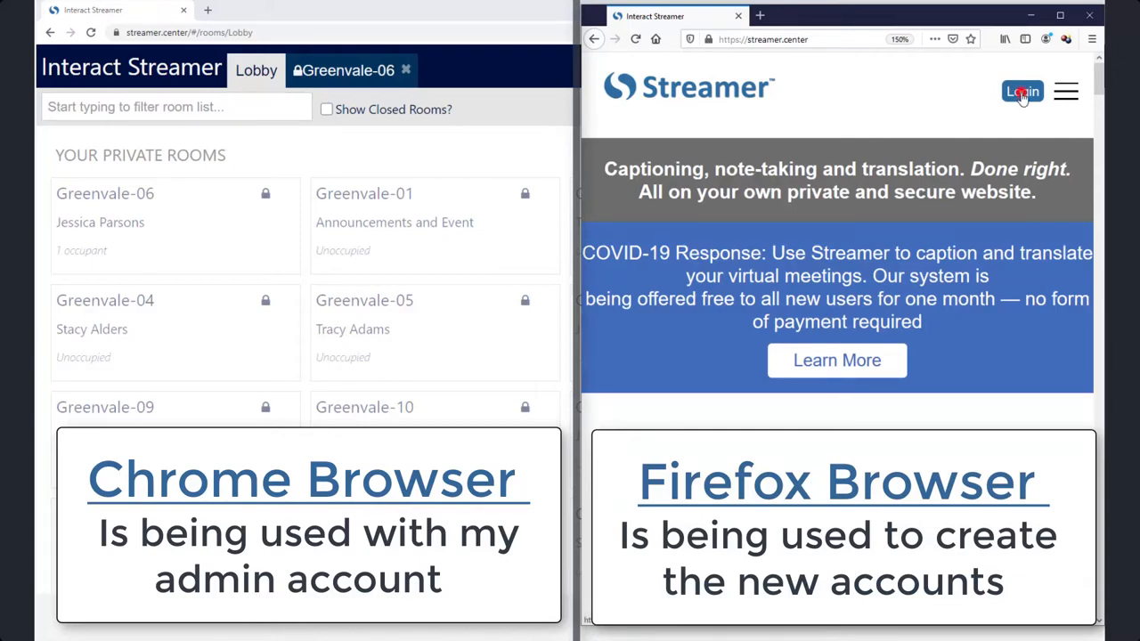
click(1022, 93)
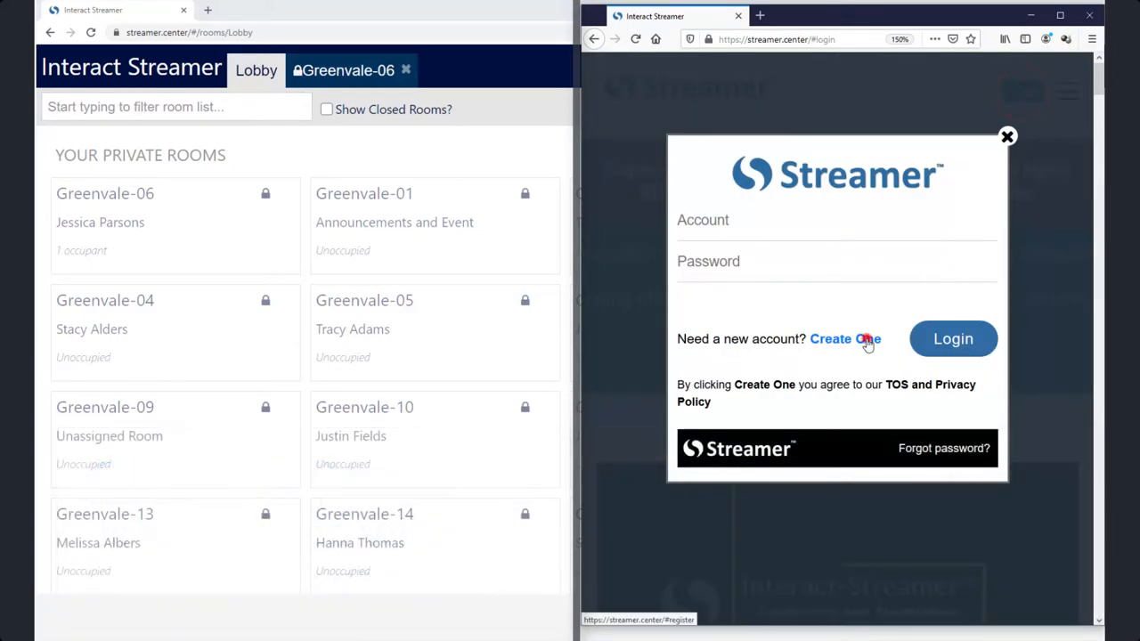
click(844, 339)
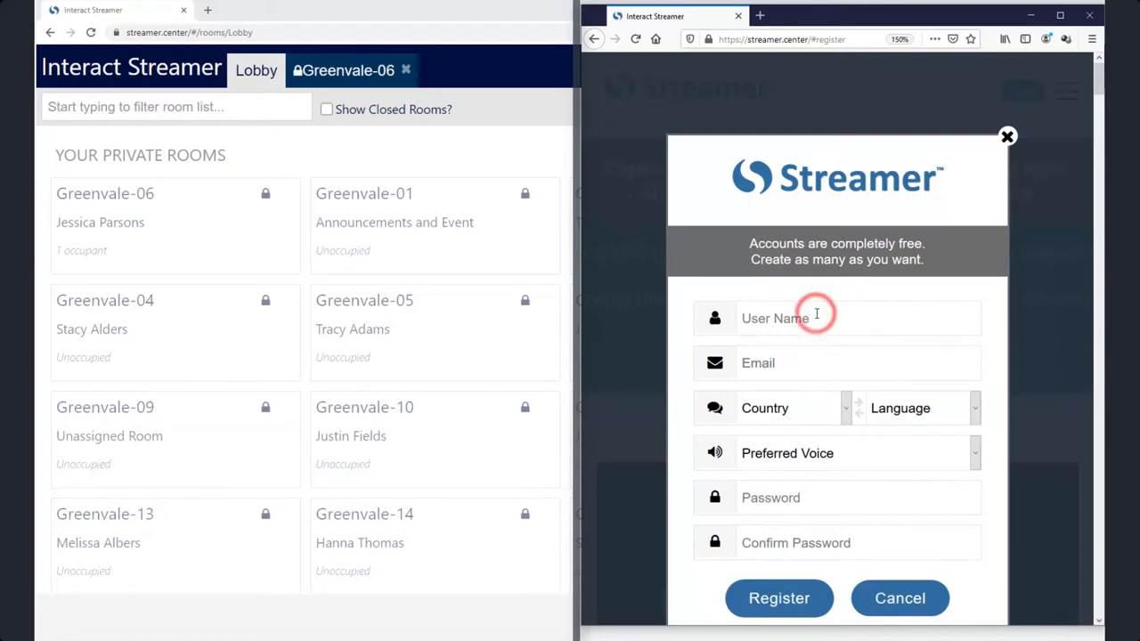
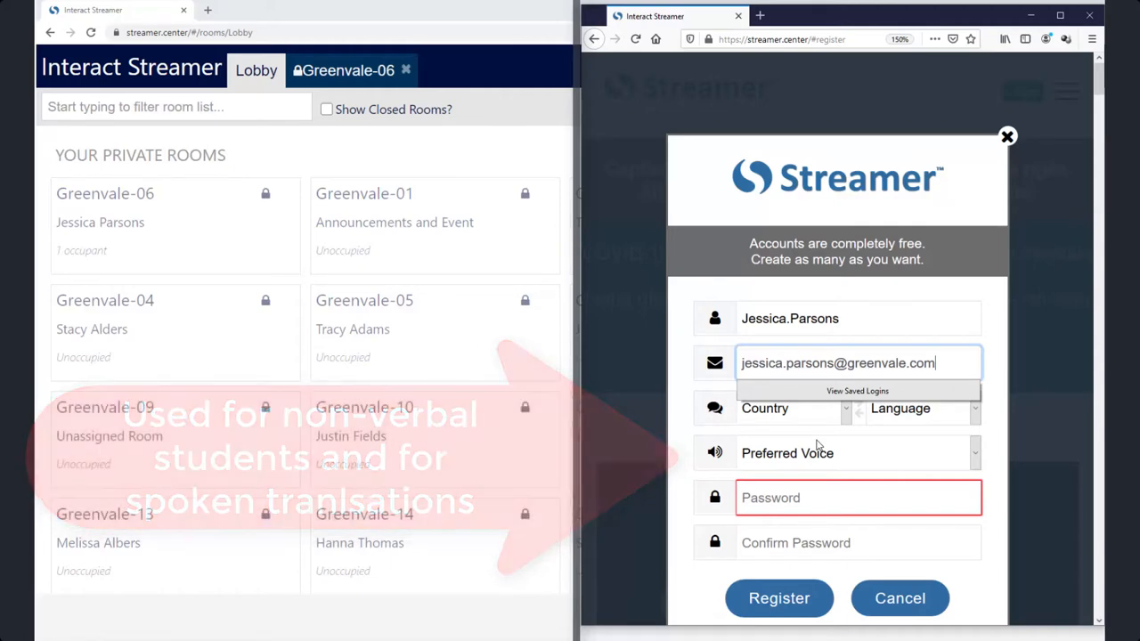
Enter the account password and register the new teacher account
click(859, 497)
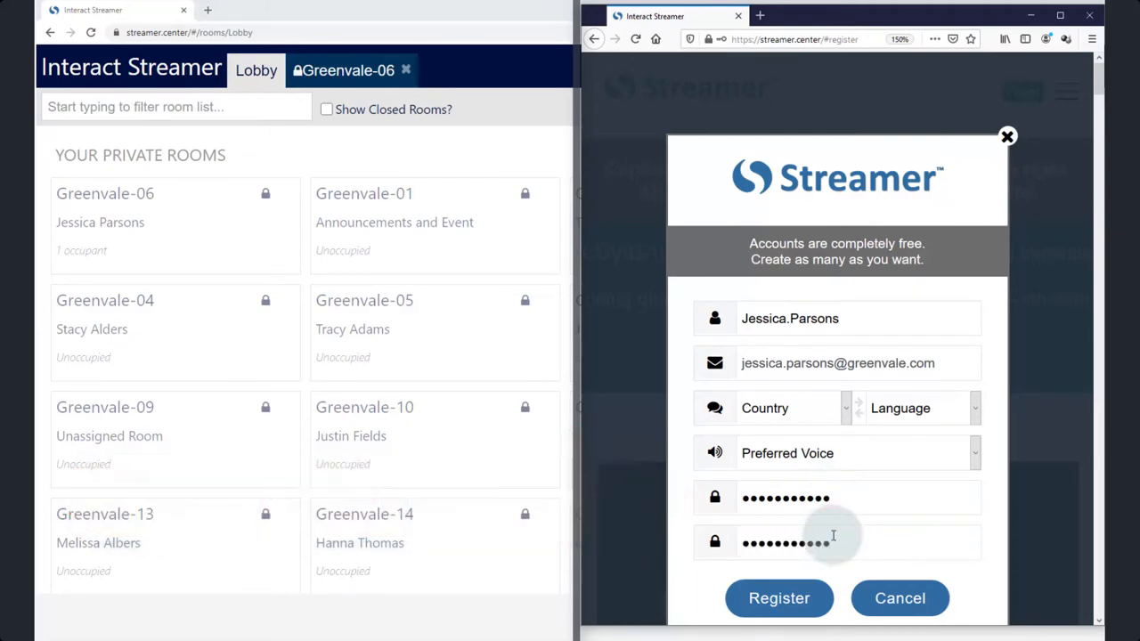
click(778, 599)
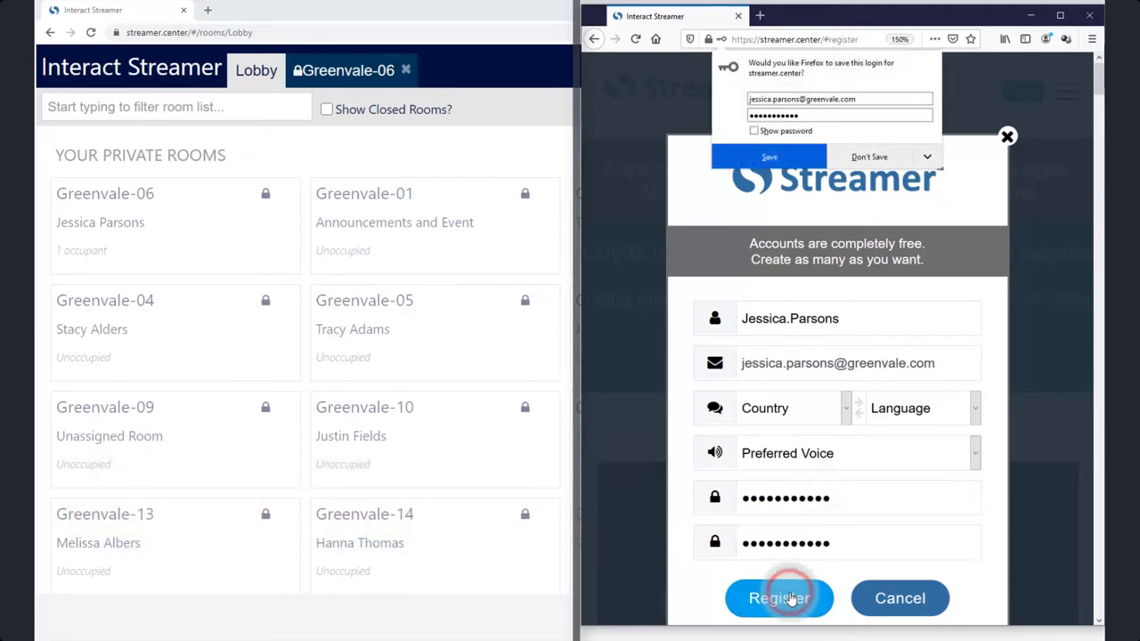
click(778, 598)
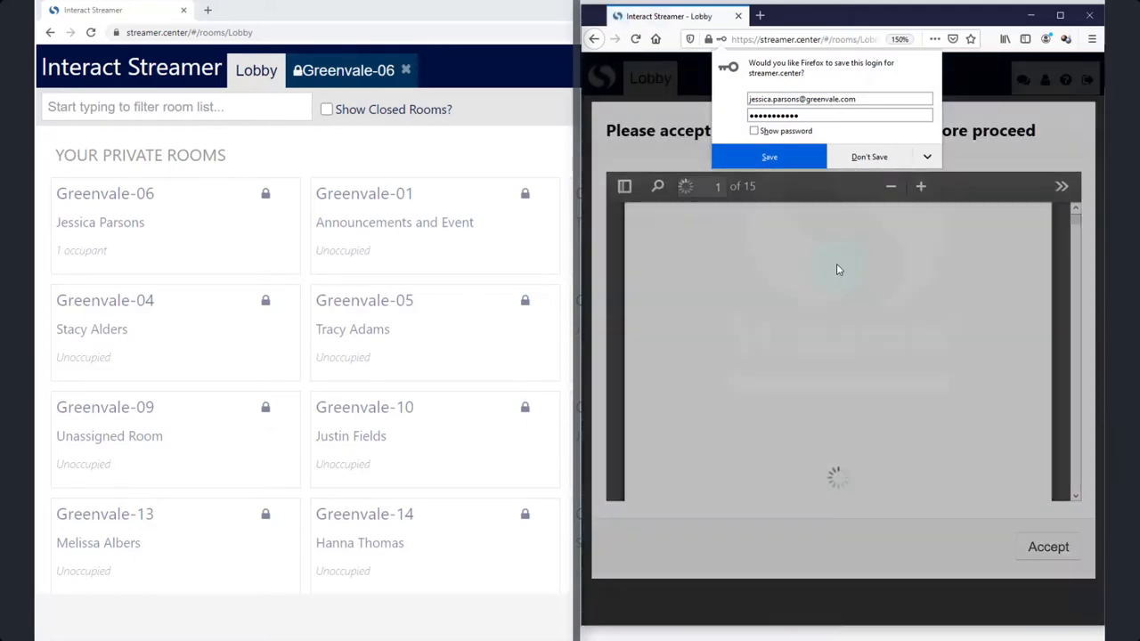
click(869, 157)
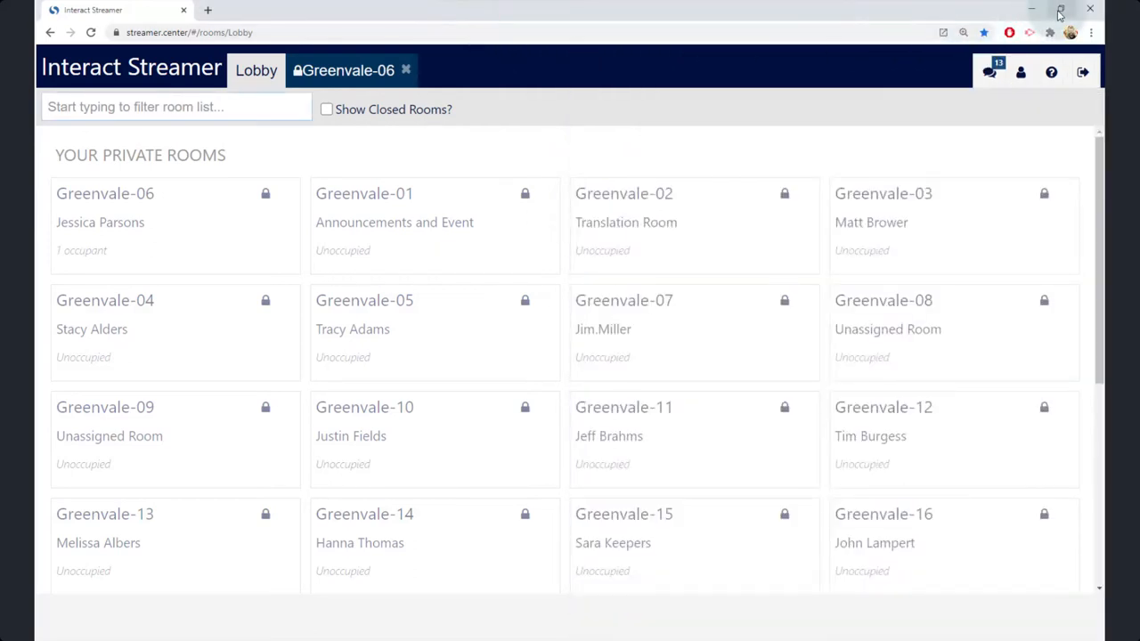
click(1061, 10)
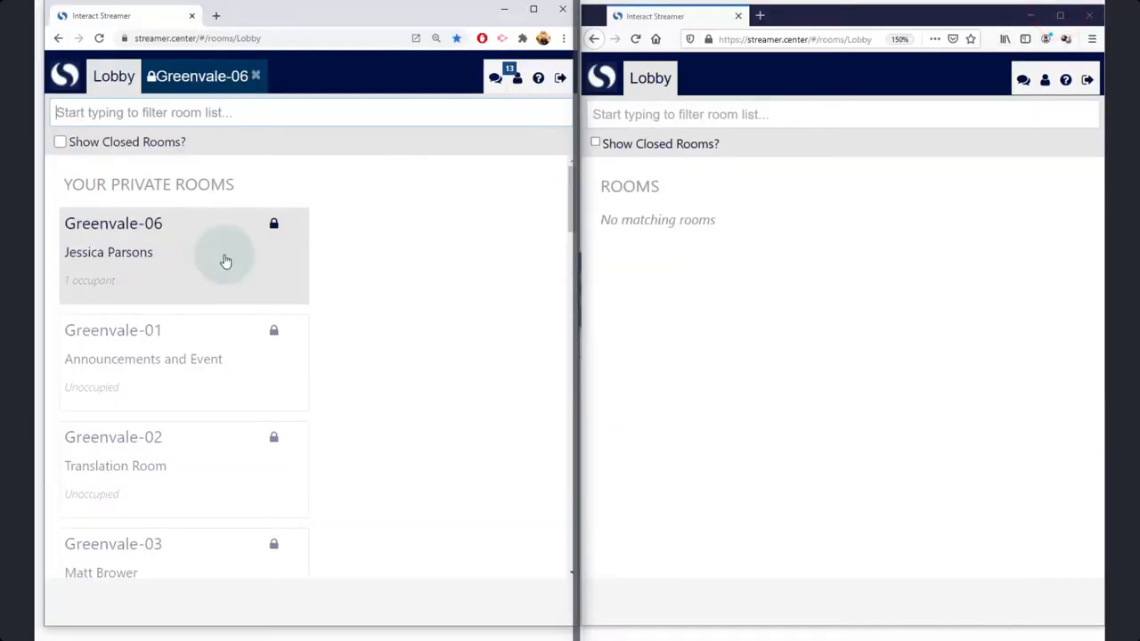
click(182, 257)
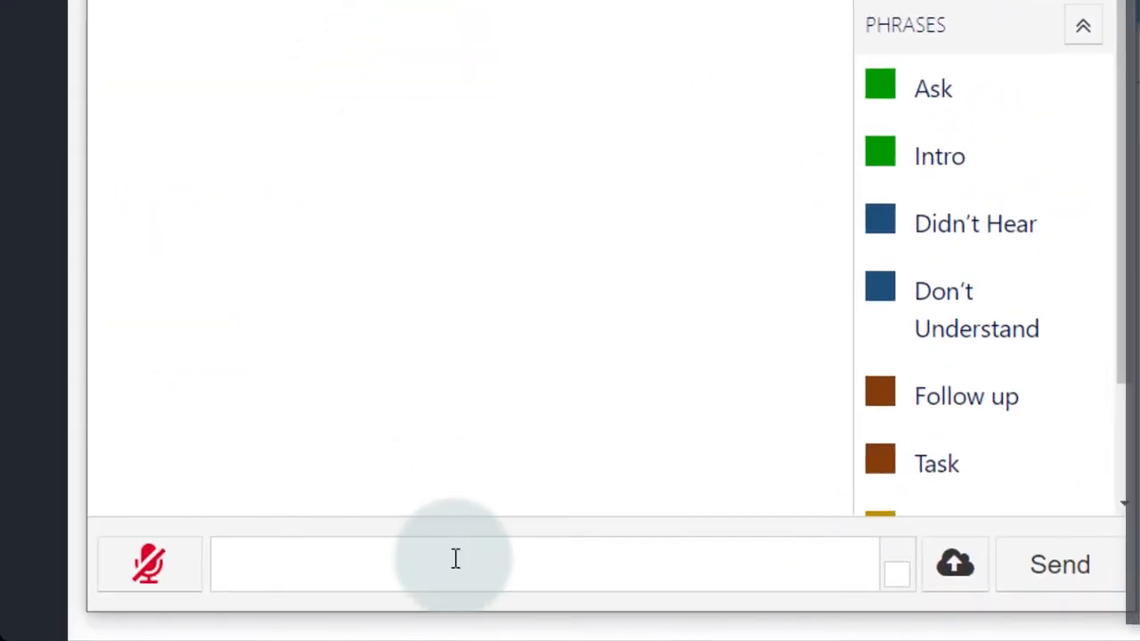
text(/a)
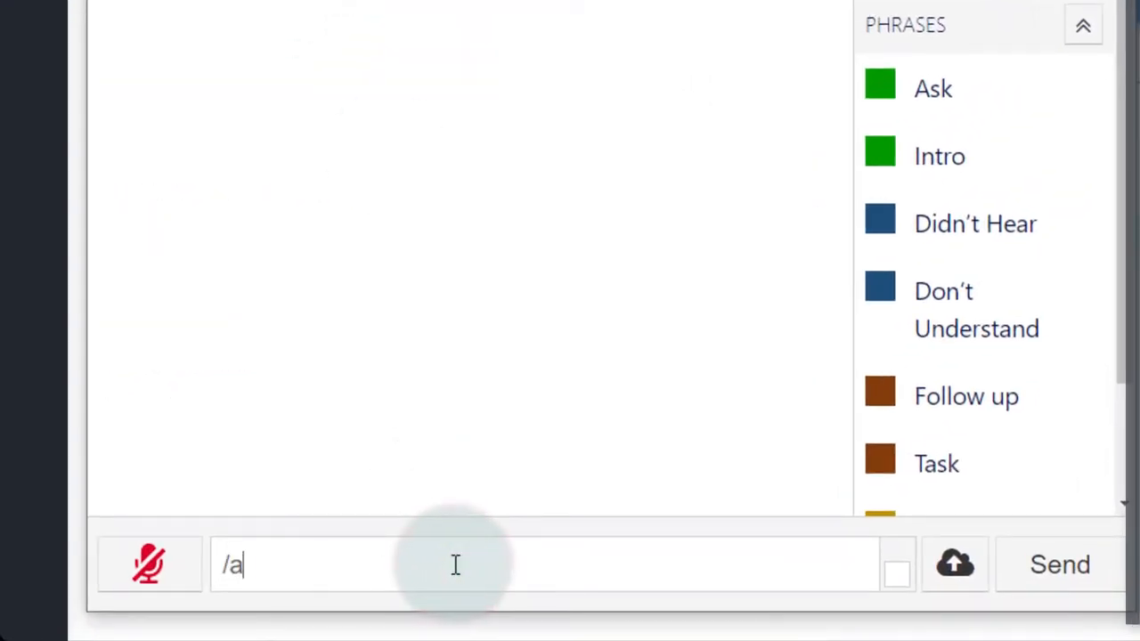
text(llow @Je)
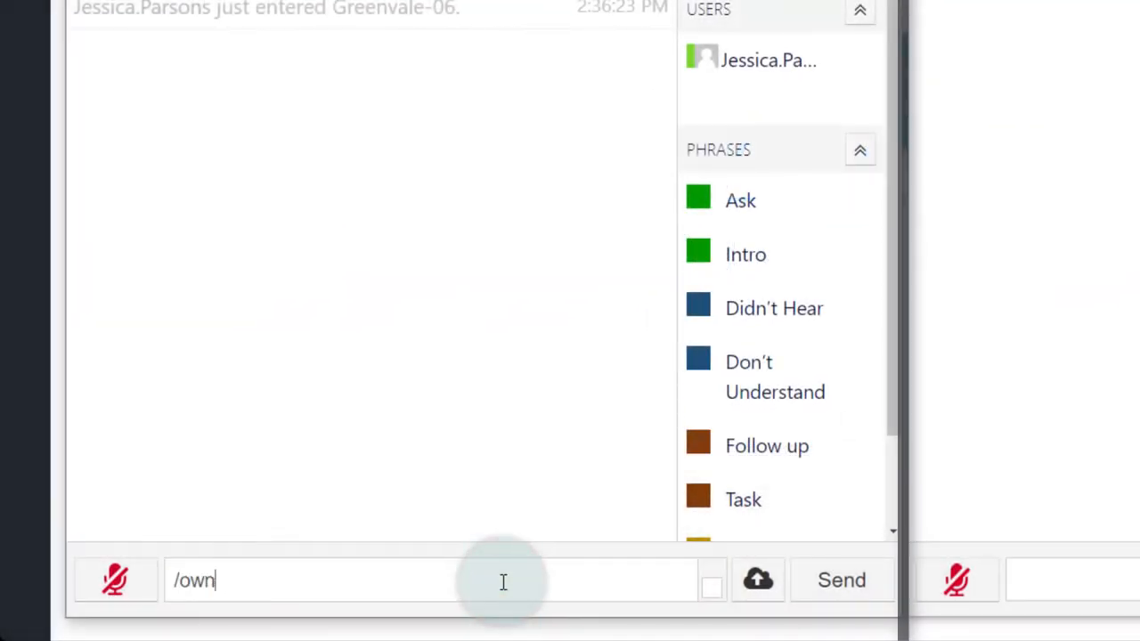
Send a /makesuper command so the transcript confirms the account is a Super user again
click(841, 581)
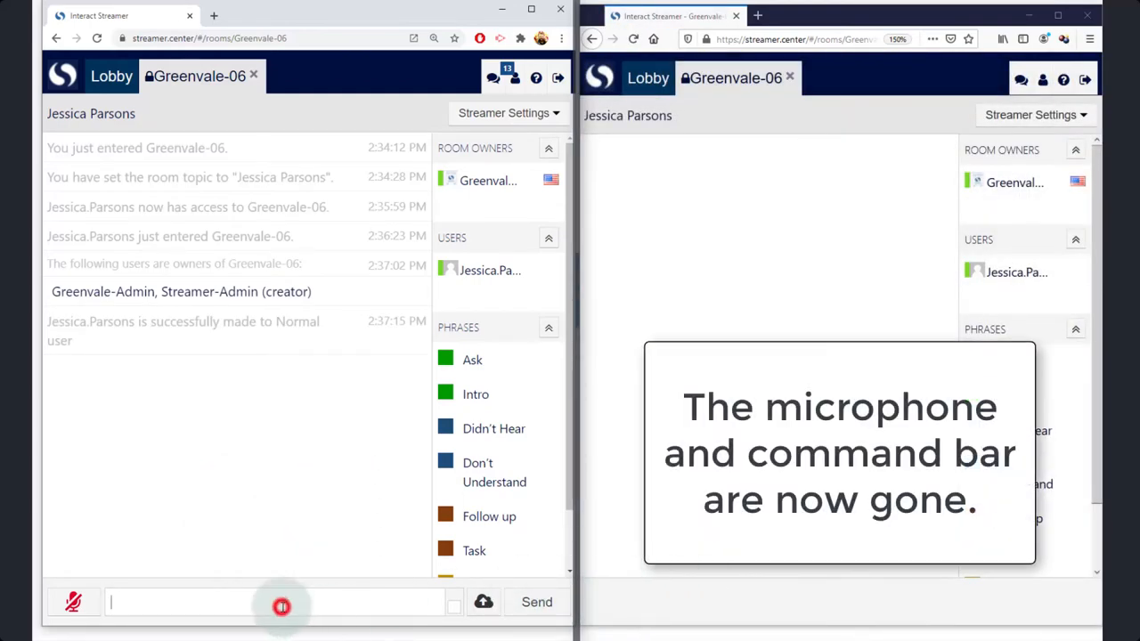
text(/makesuper @Jessica)
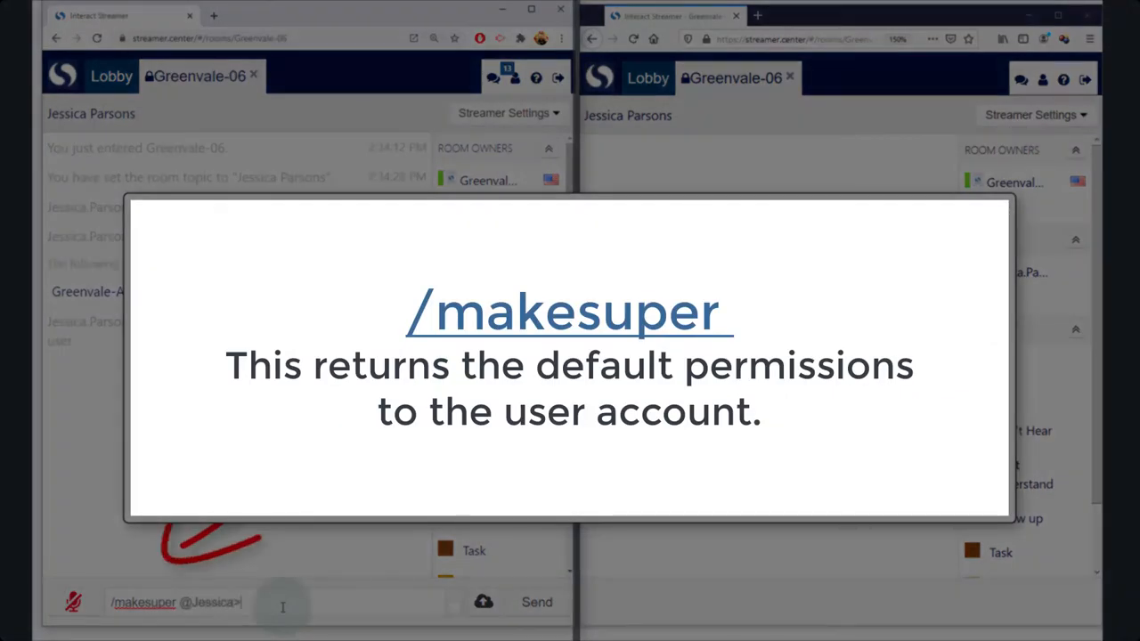
click(536, 602)
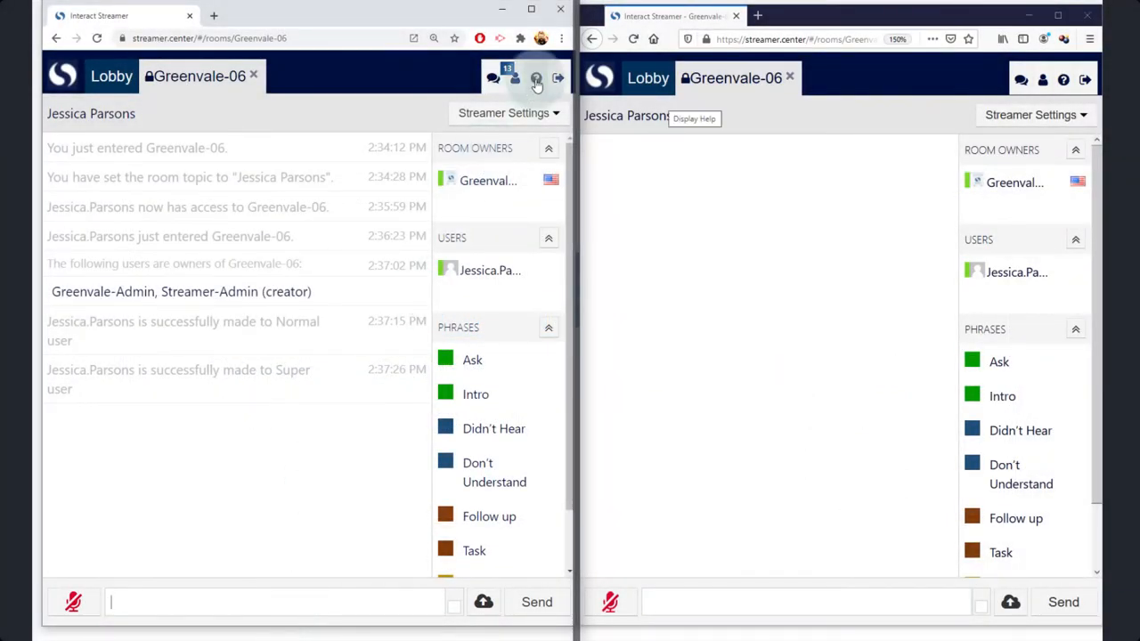
Browse the help page's room and user command list, close it, and sign out the second browser
click(536, 78)
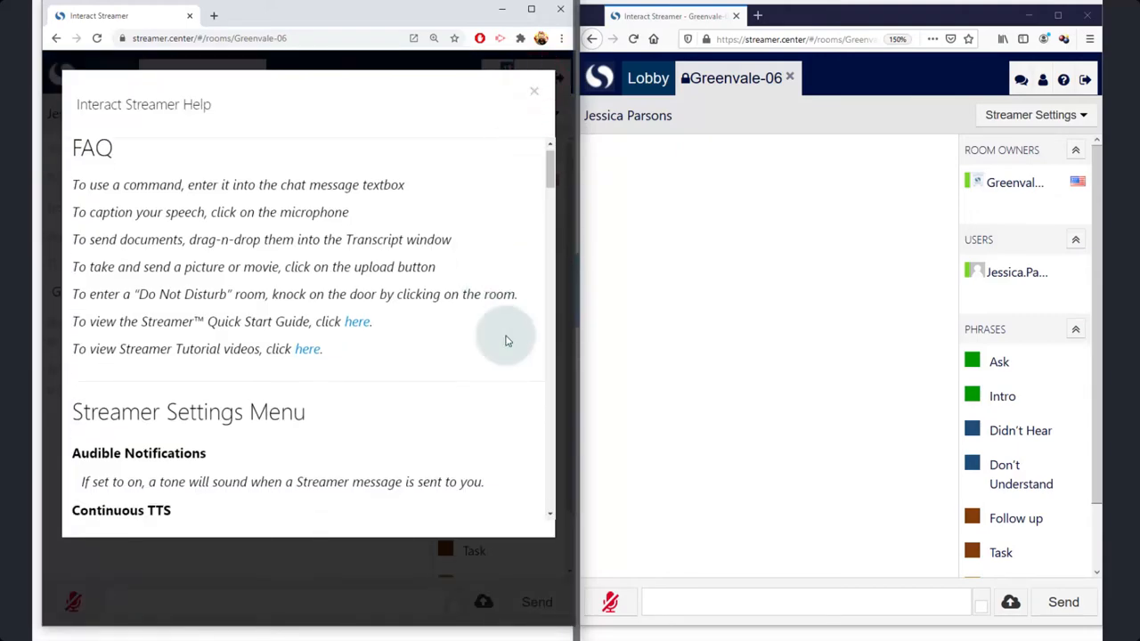
scroll(down, 3)
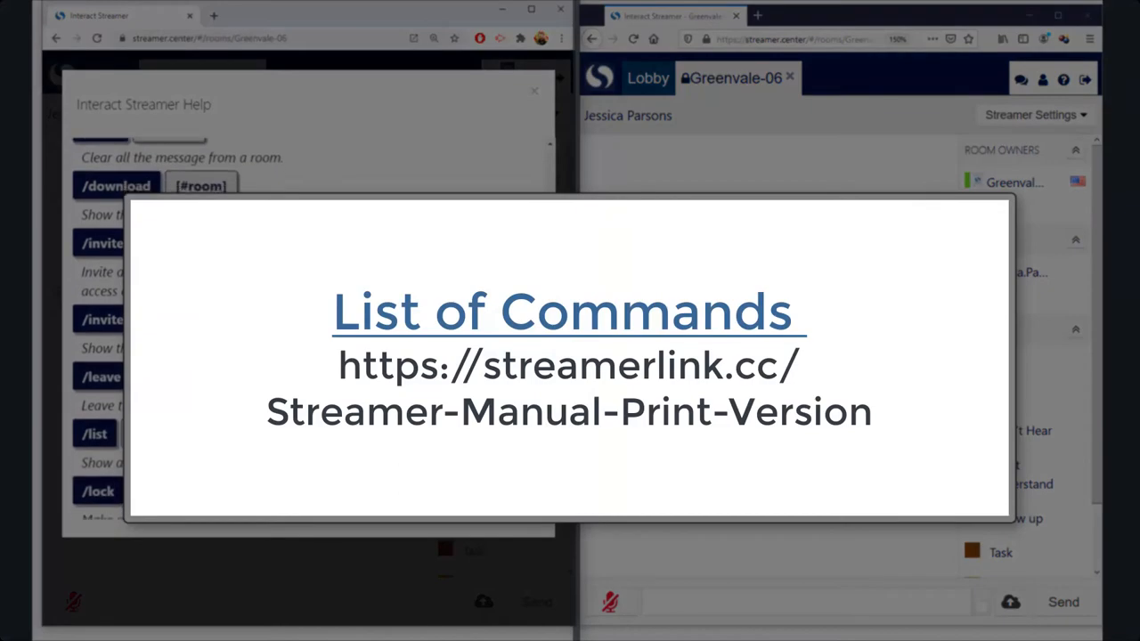
scroll(down, 3)
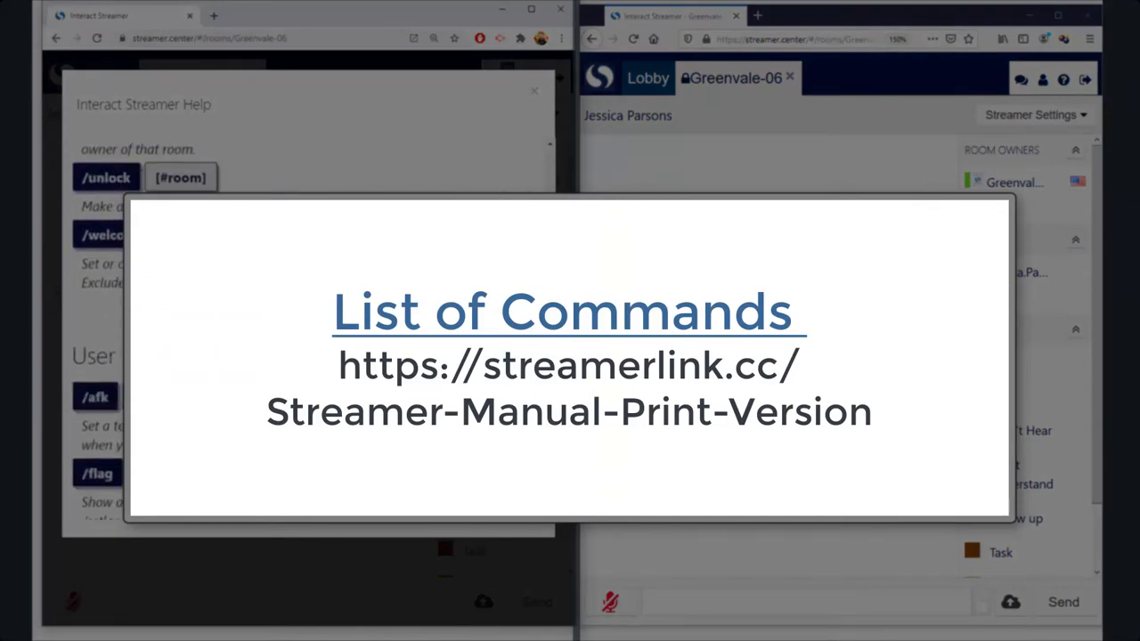
click(535, 92)
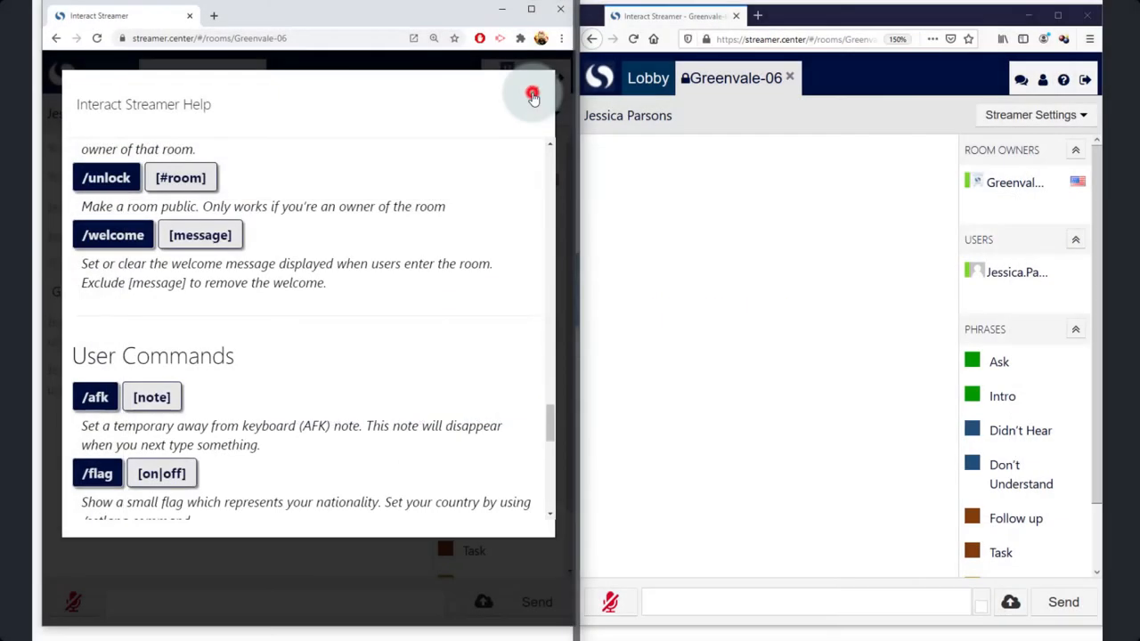
click(533, 93)
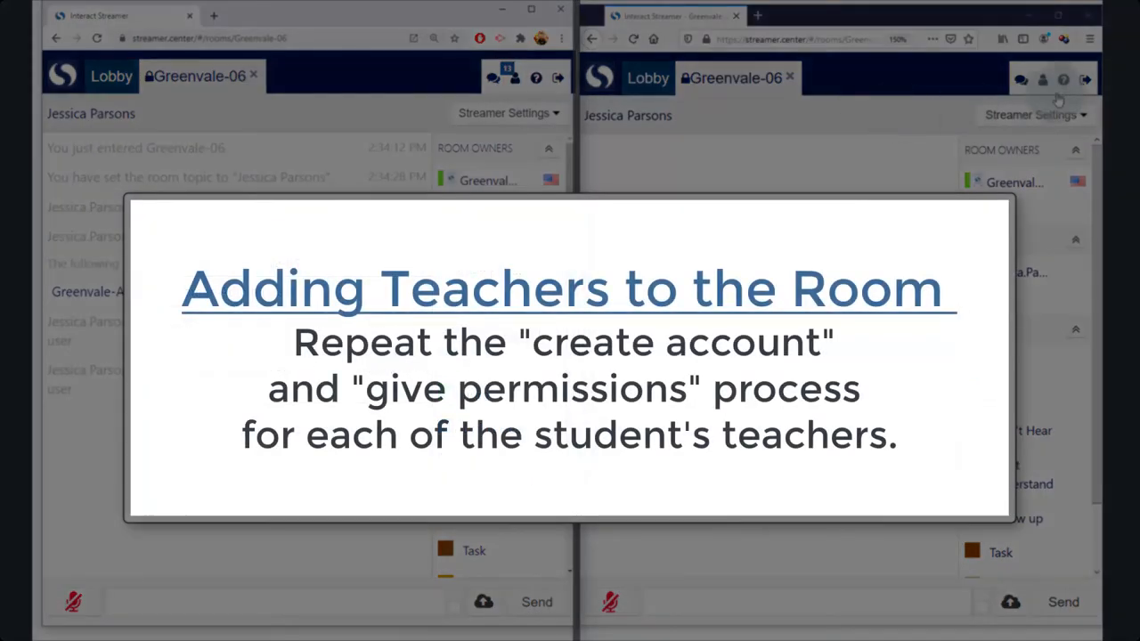
mouse_move(1085, 79)
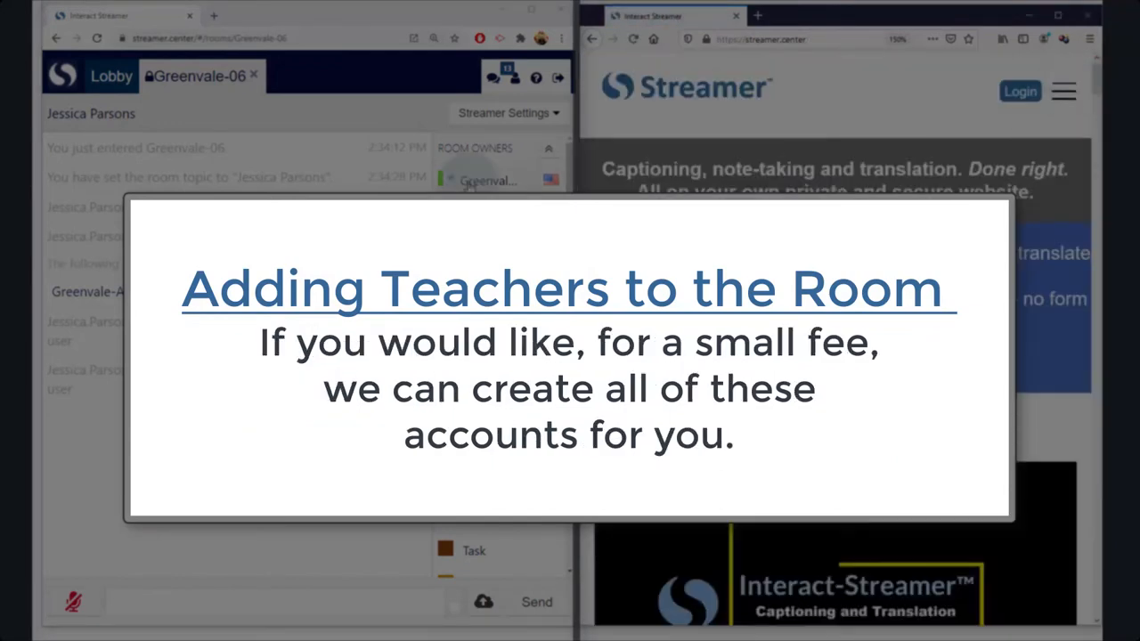
mouse_move(959, 67)
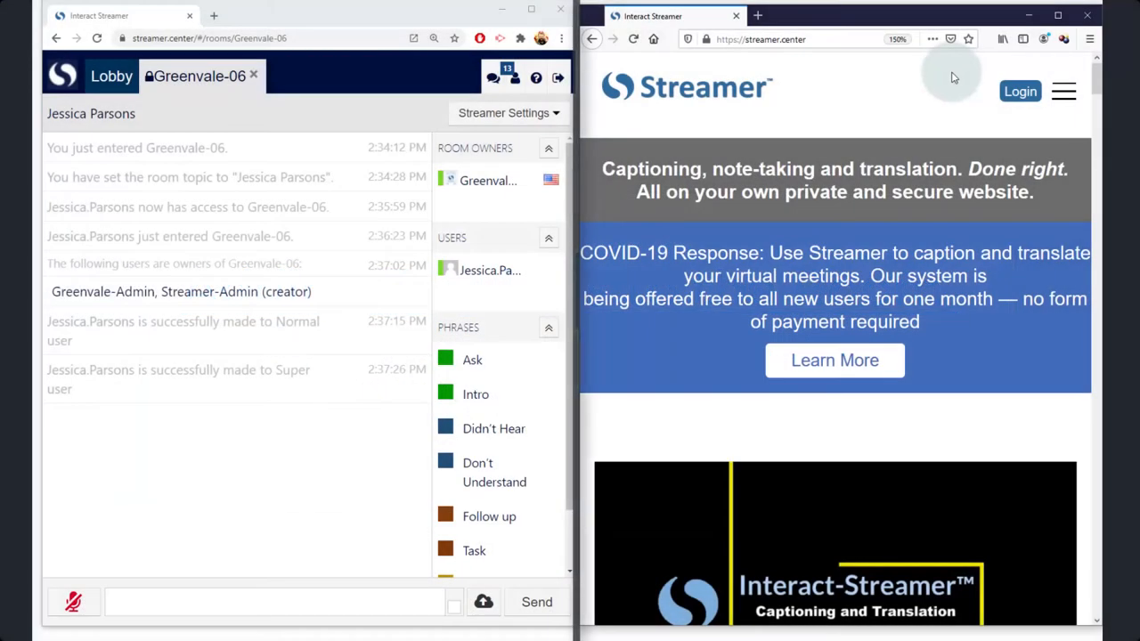
click(1019, 91)
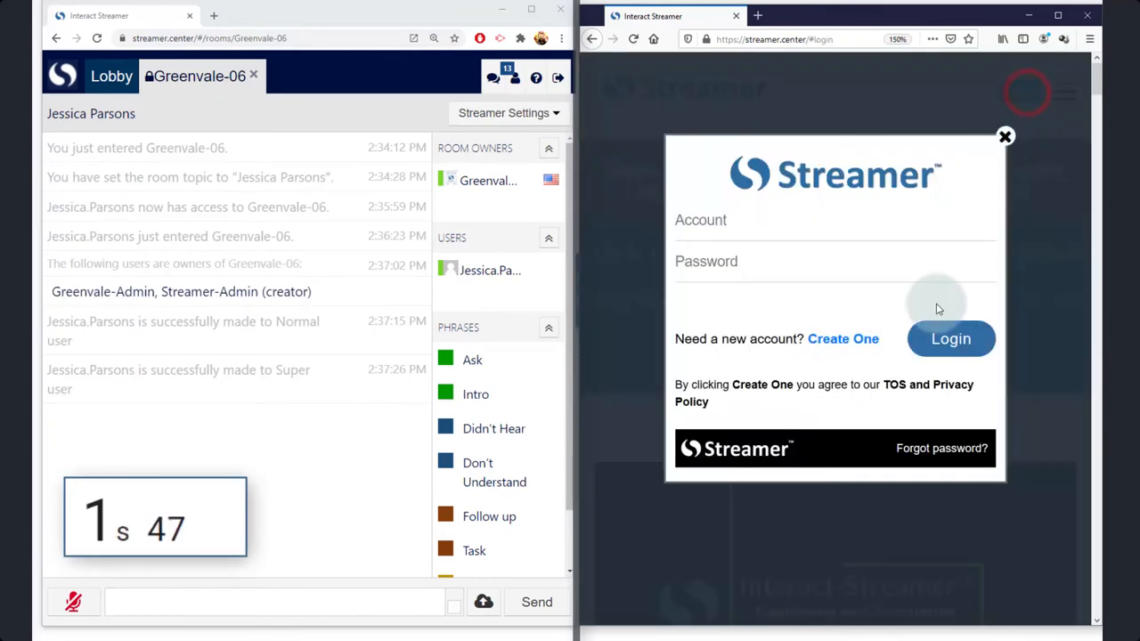
click(842, 339)
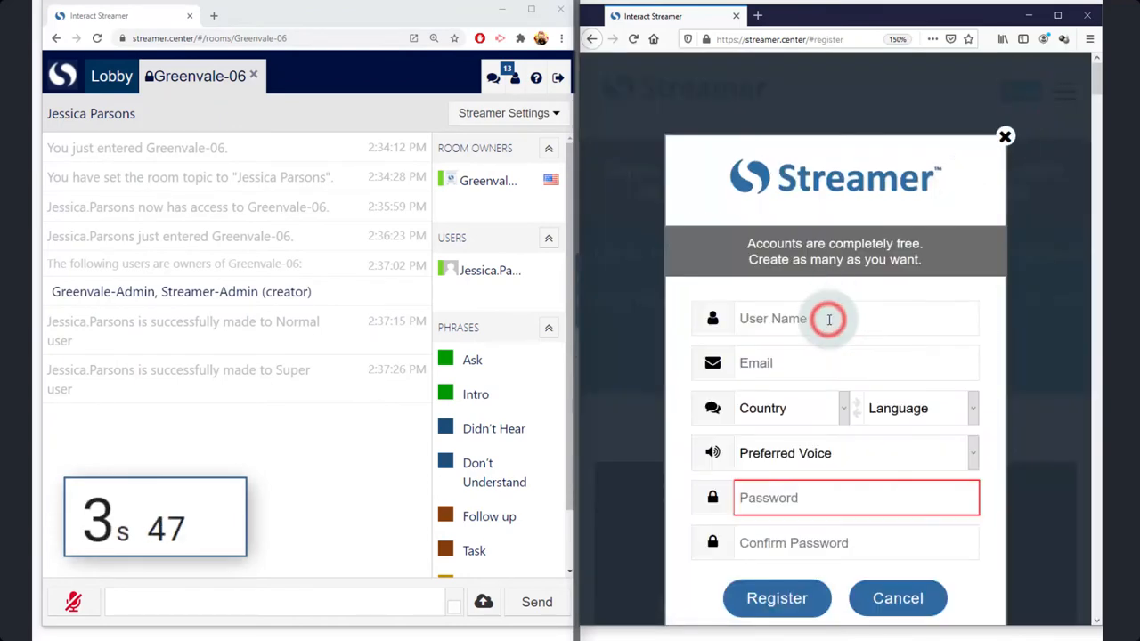
text(Ms.Peterson-Ei)
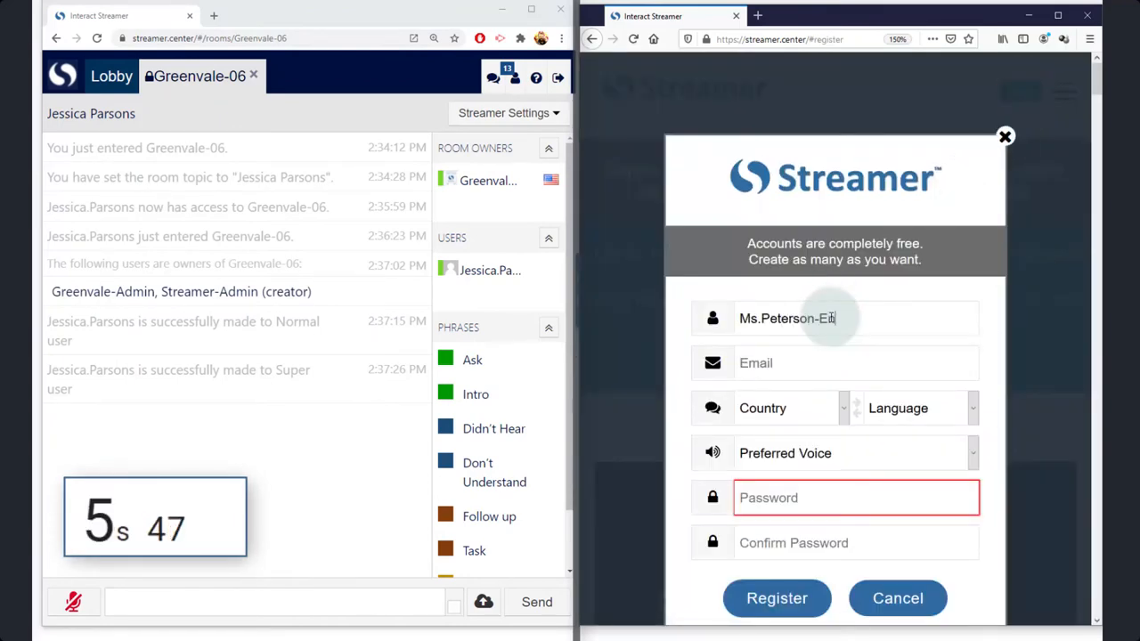
click(827, 363)
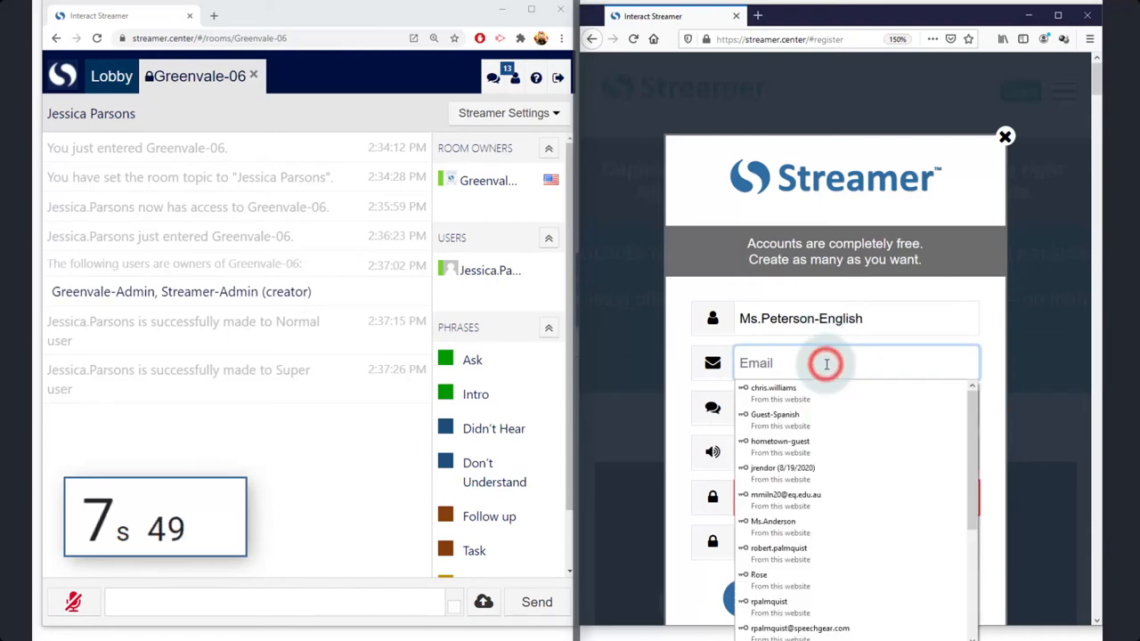
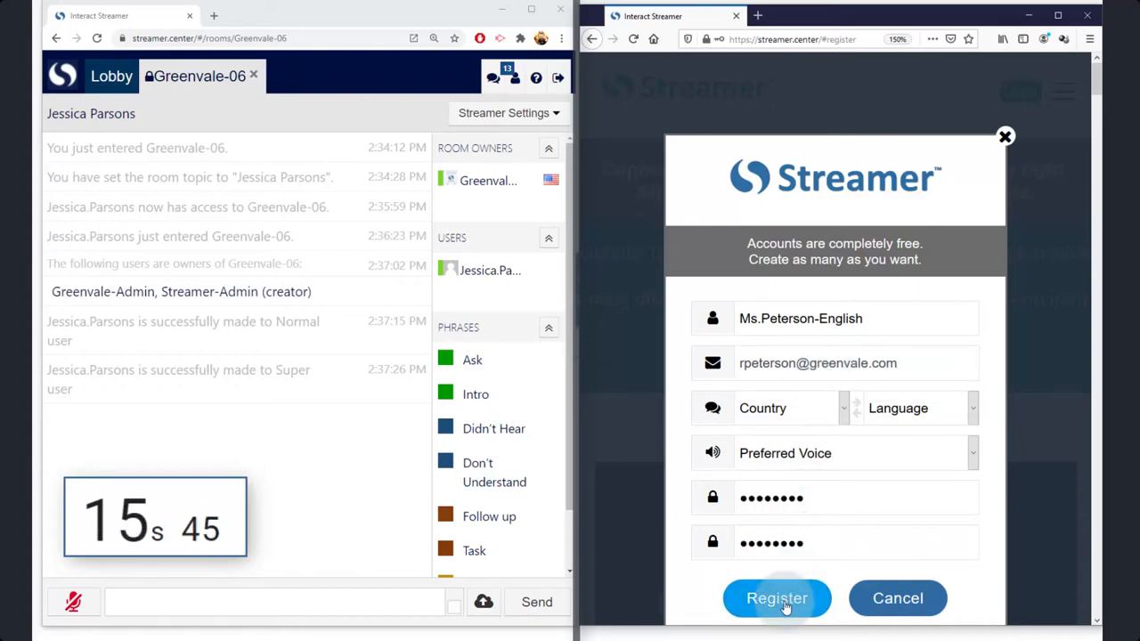
click(777, 598)
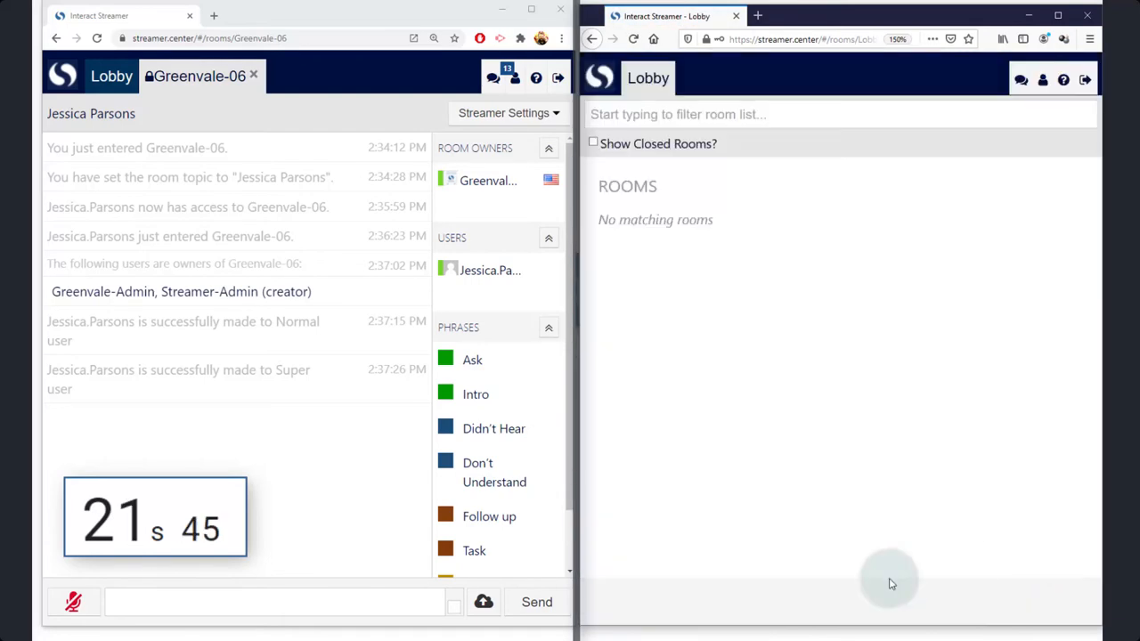
click(276, 602)
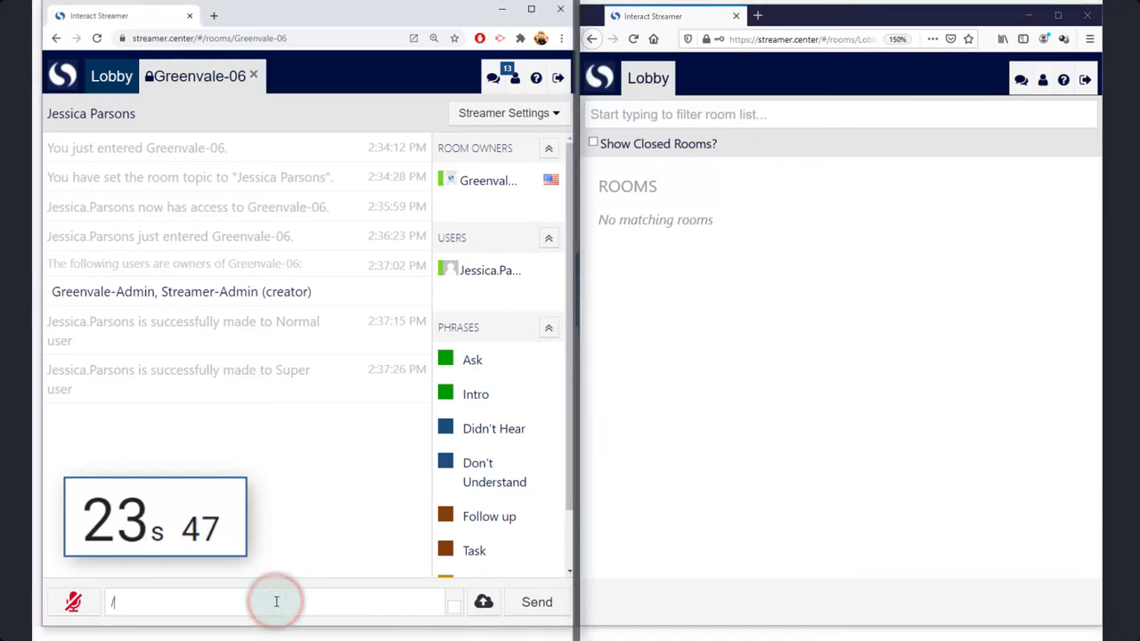
text(/allow Ms.)
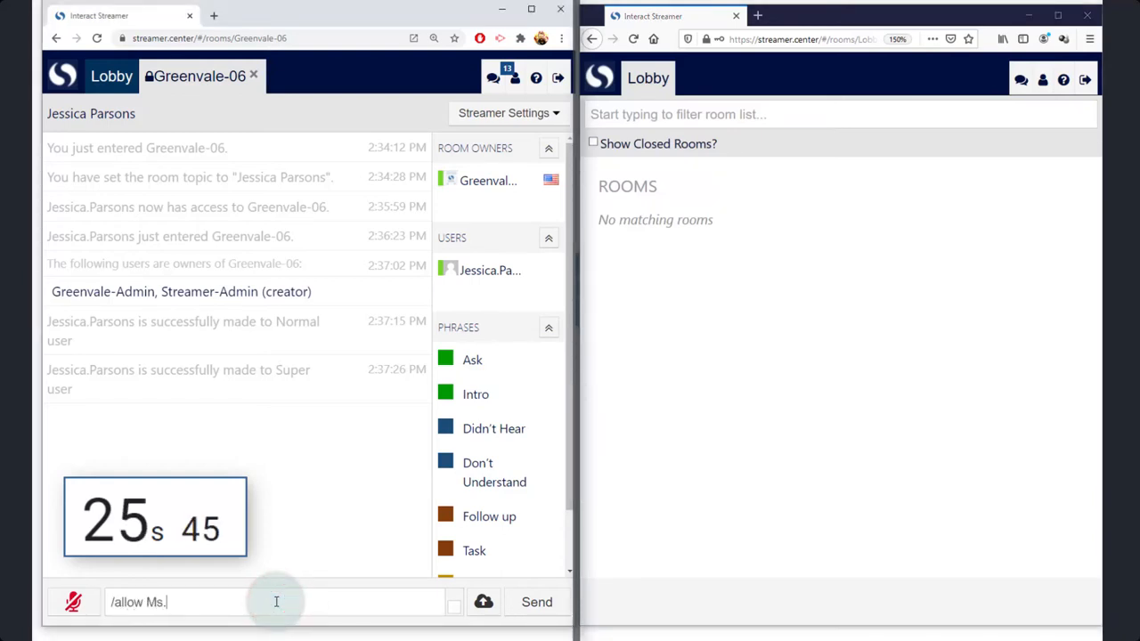
text(Peterson-English)
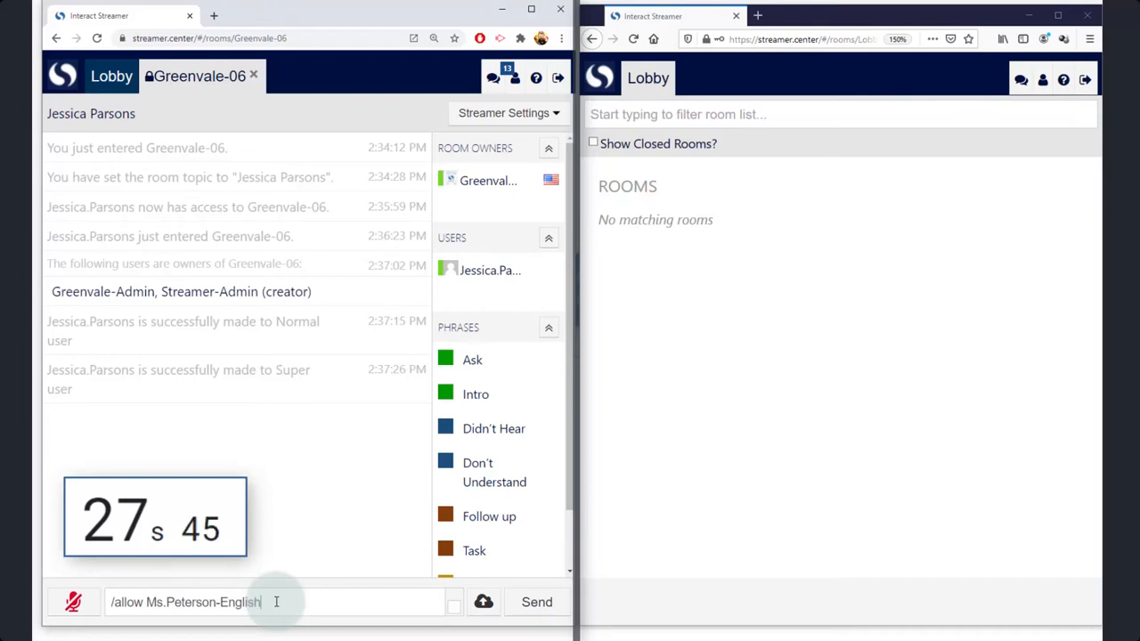
click(536, 602)
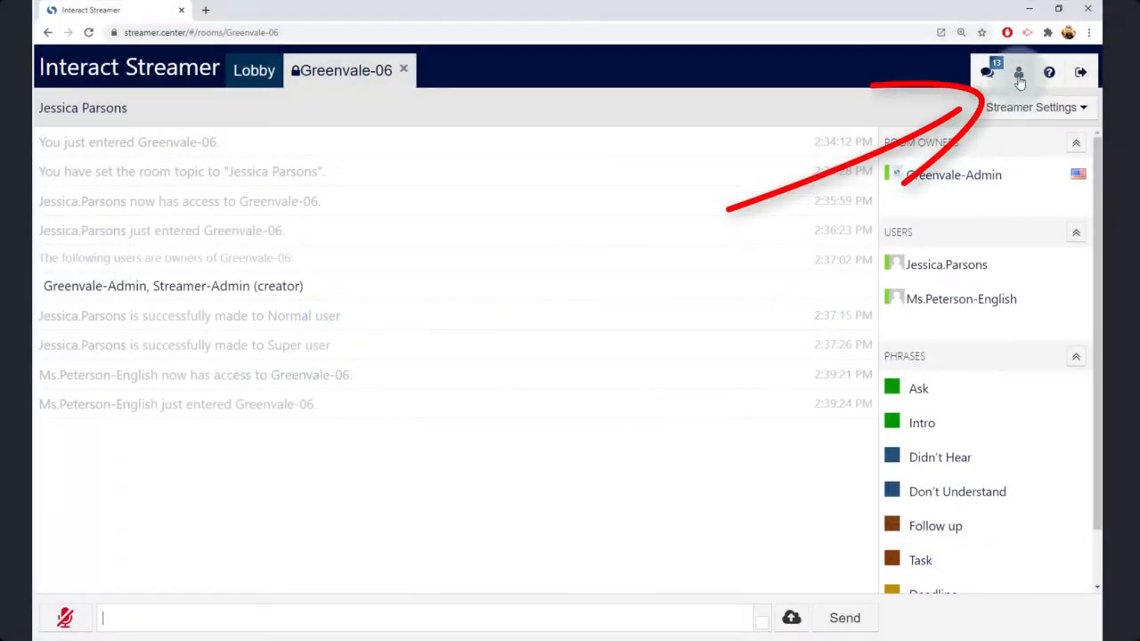
In the admin account's phrases settings, title a new phrase /allow
click(1020, 71)
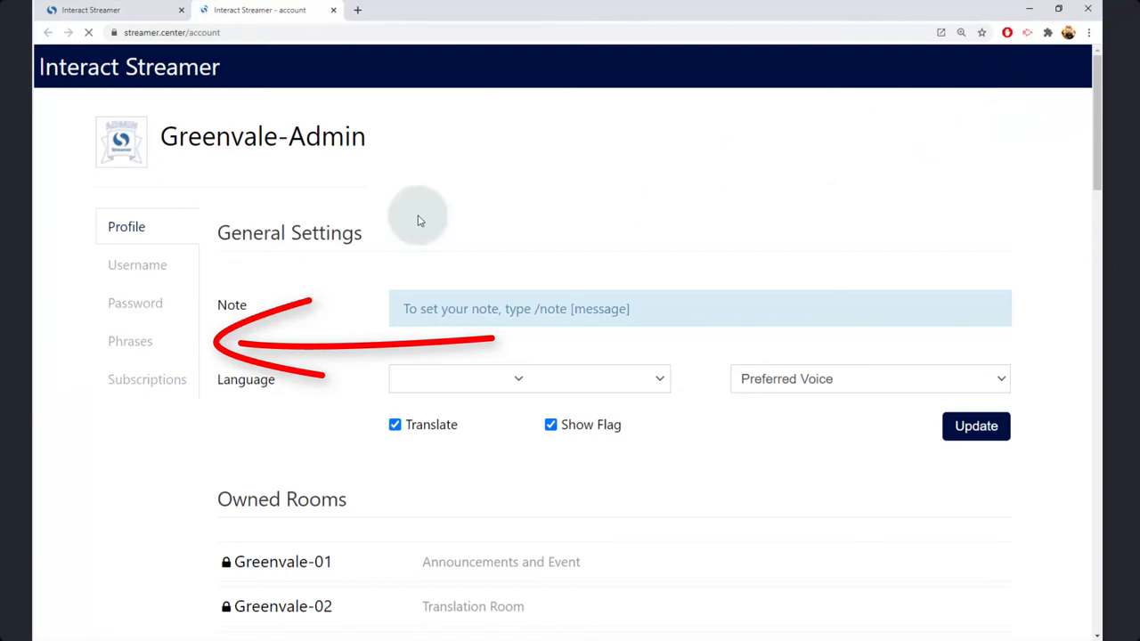
click(130, 342)
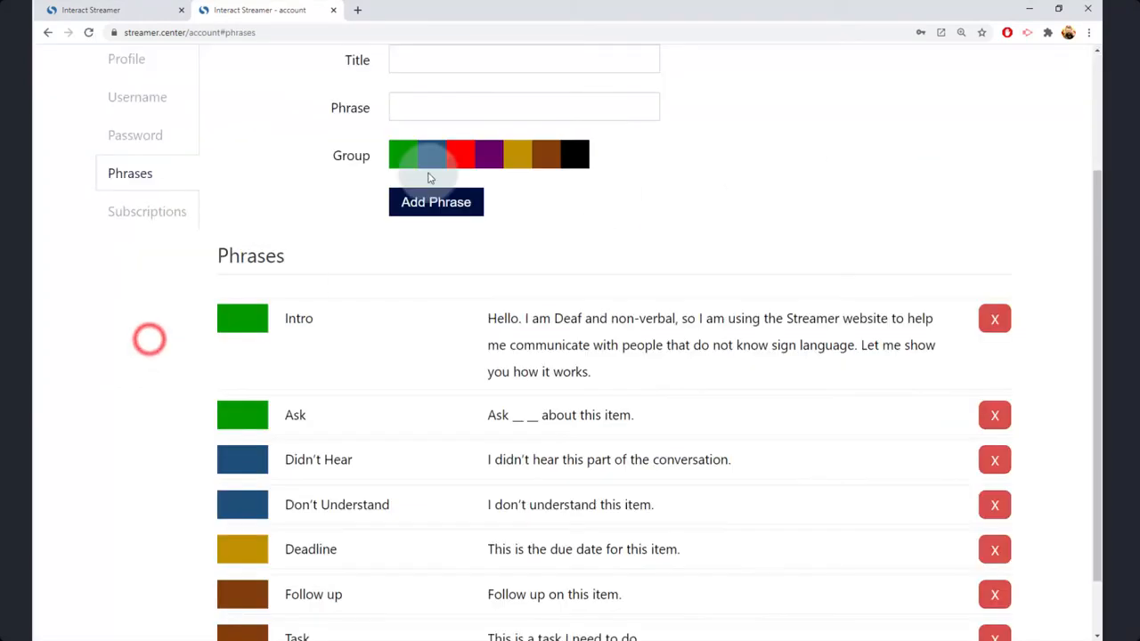
scroll(up, 3)
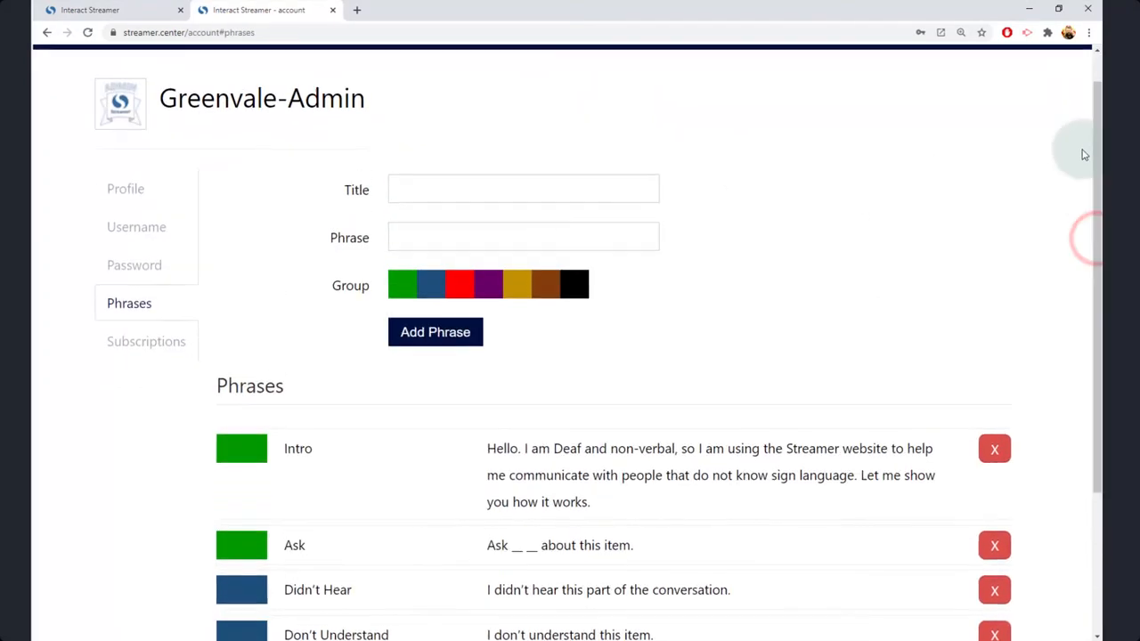
click(524, 189)
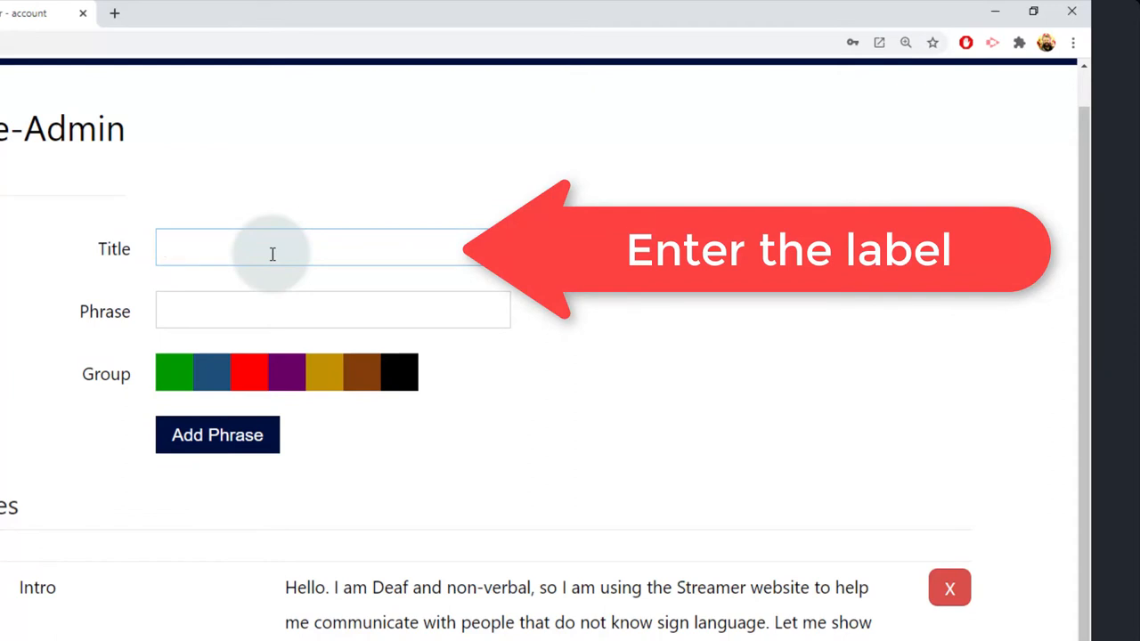
text(/a)
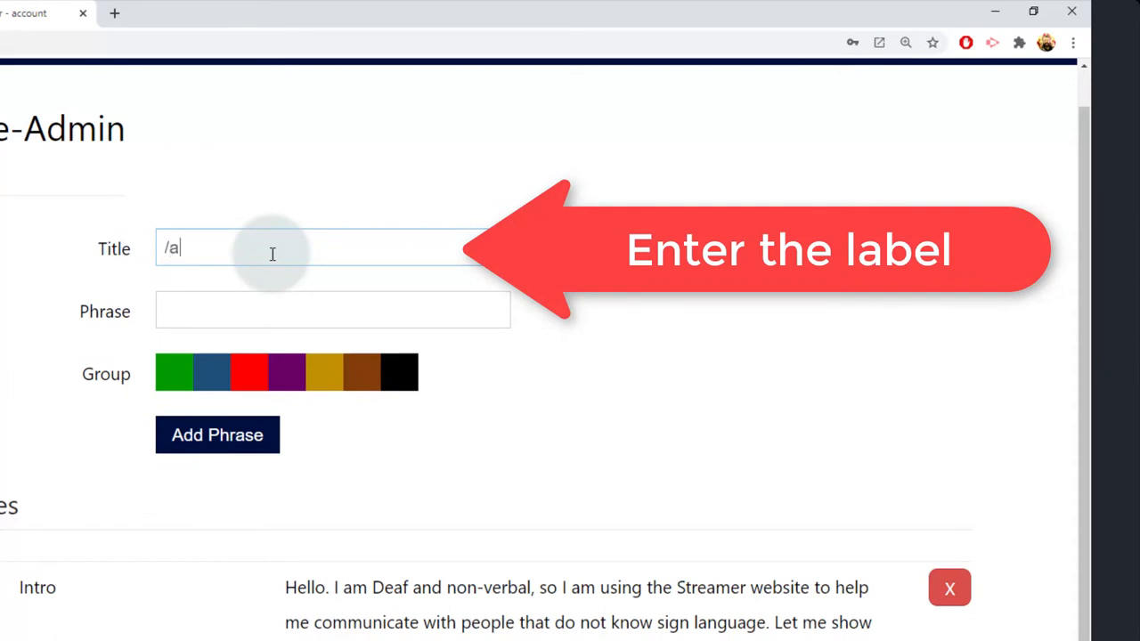
text(llow)
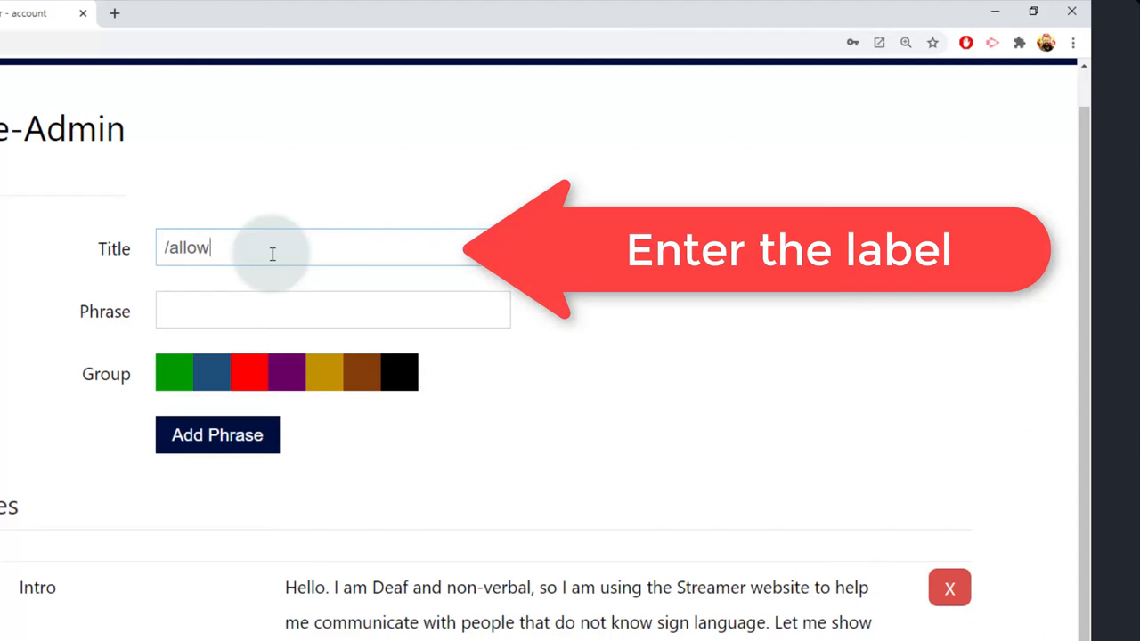
Give it the phrase text "/allow @", file it under the black group and add it
click(312, 310)
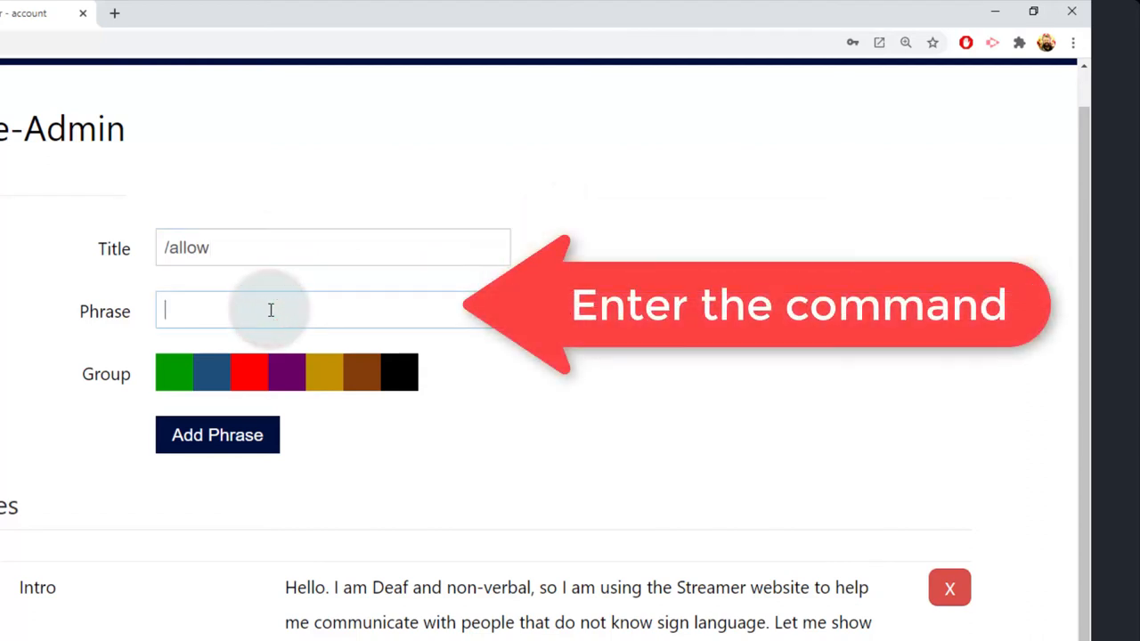
text(/allow)
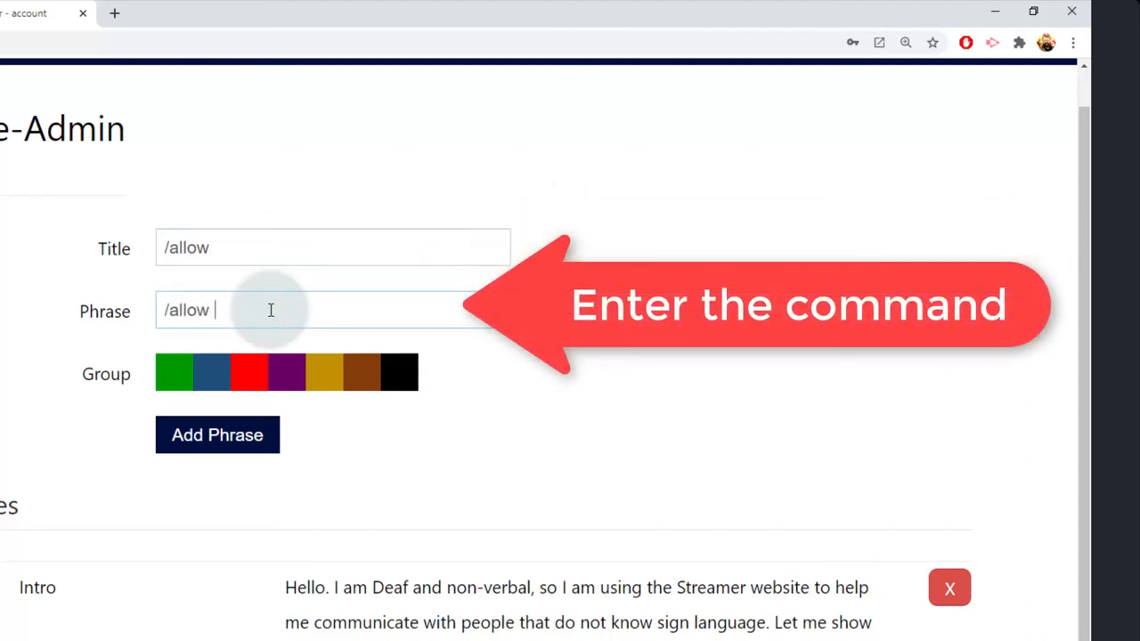
text(@)
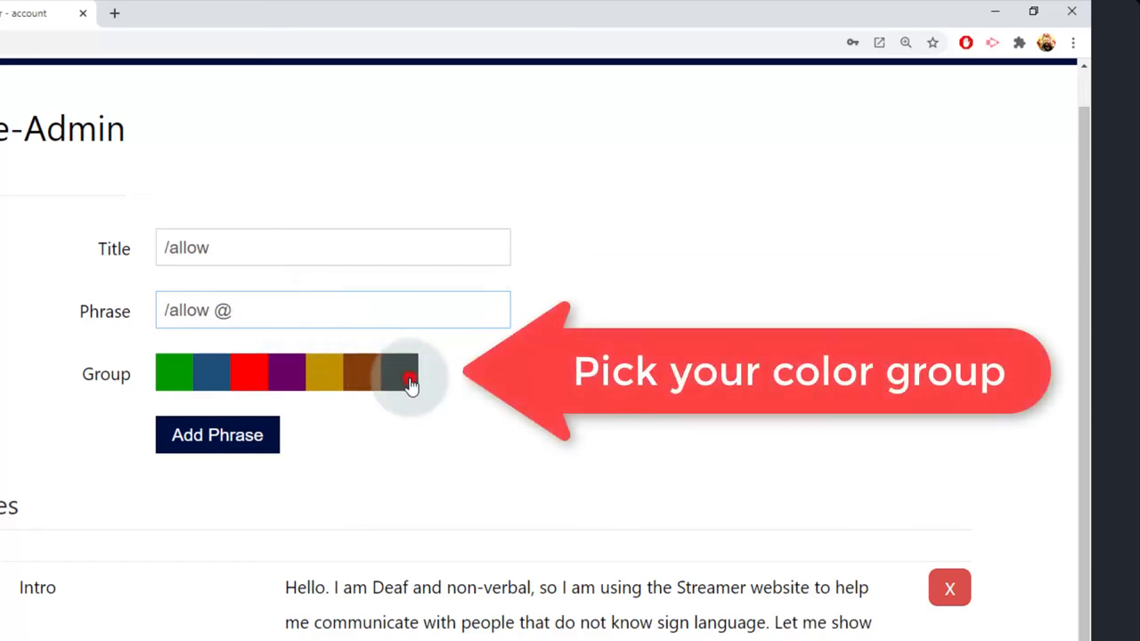
click(400, 372)
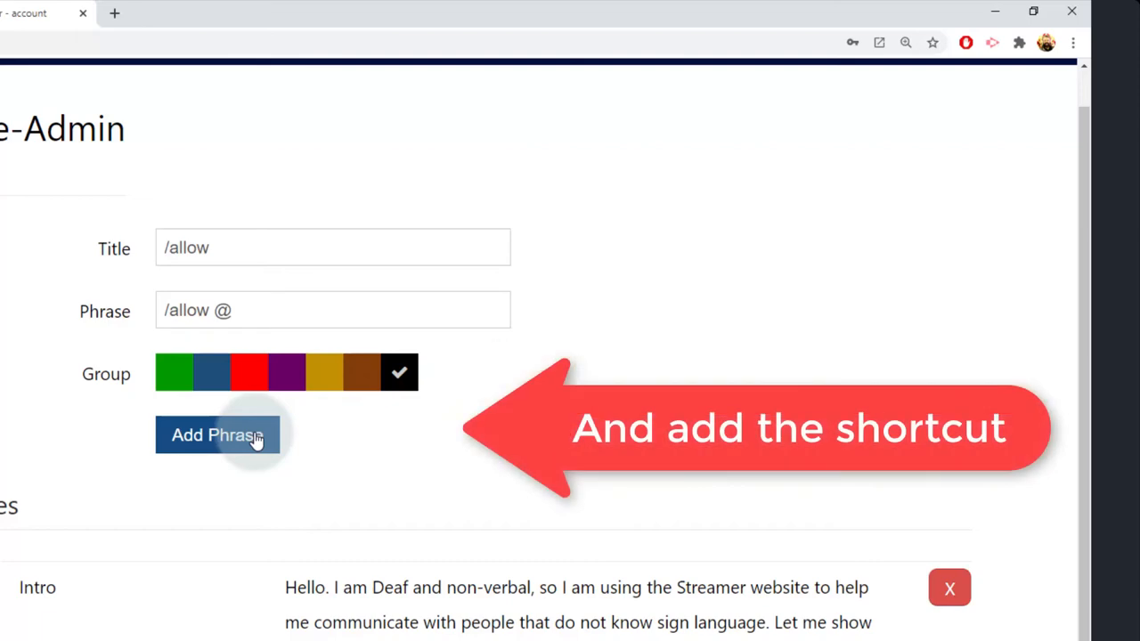
click(217, 434)
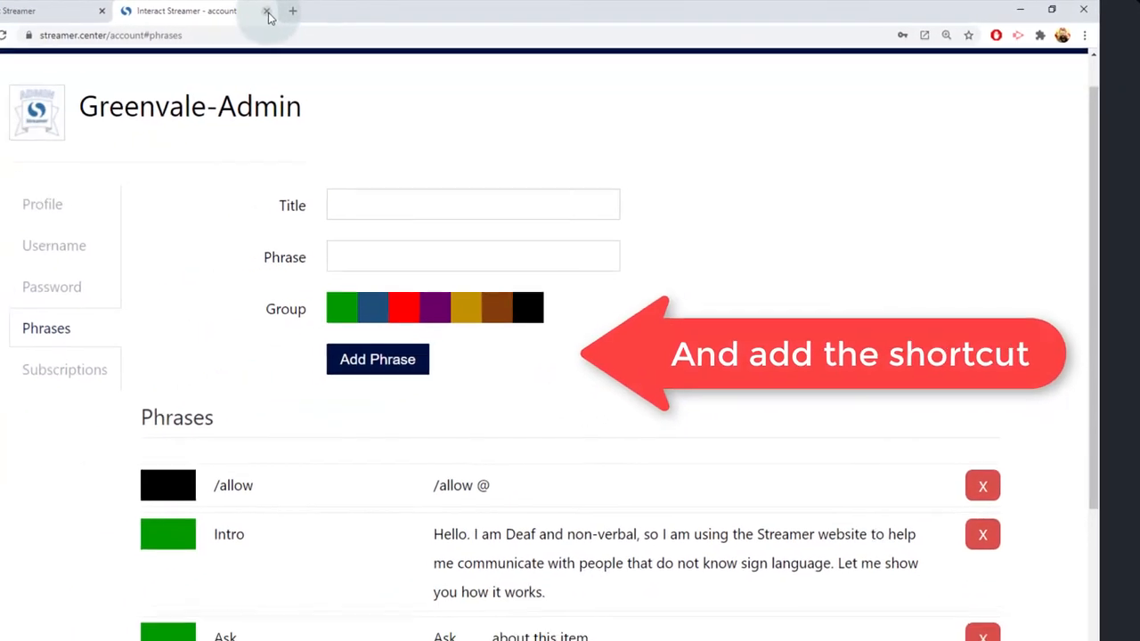
click(268, 11)
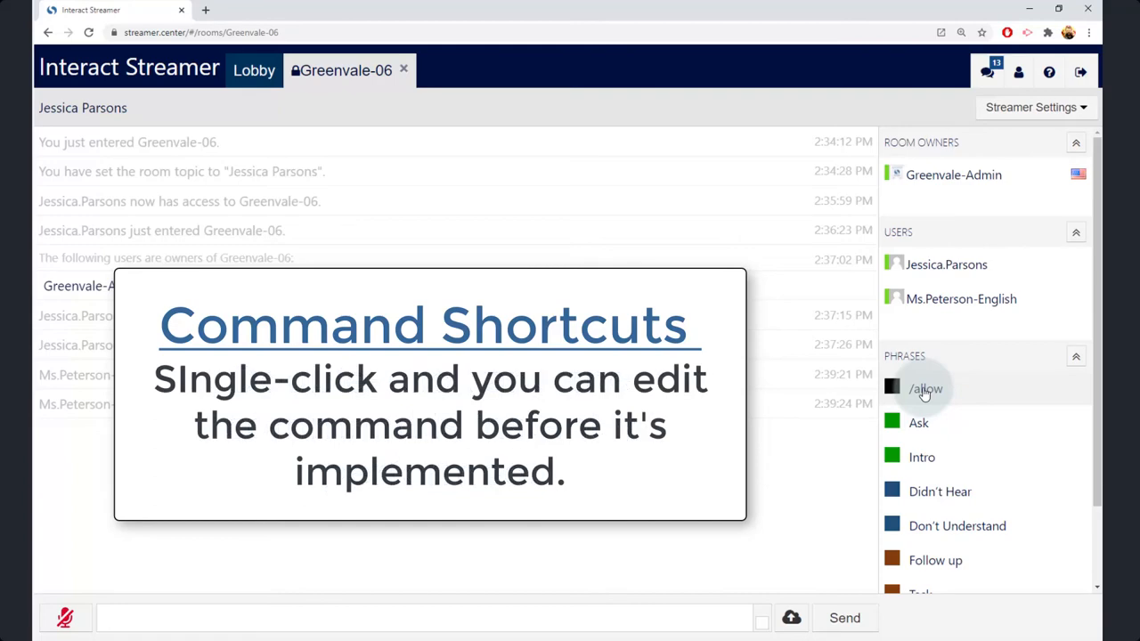
click(927, 389)
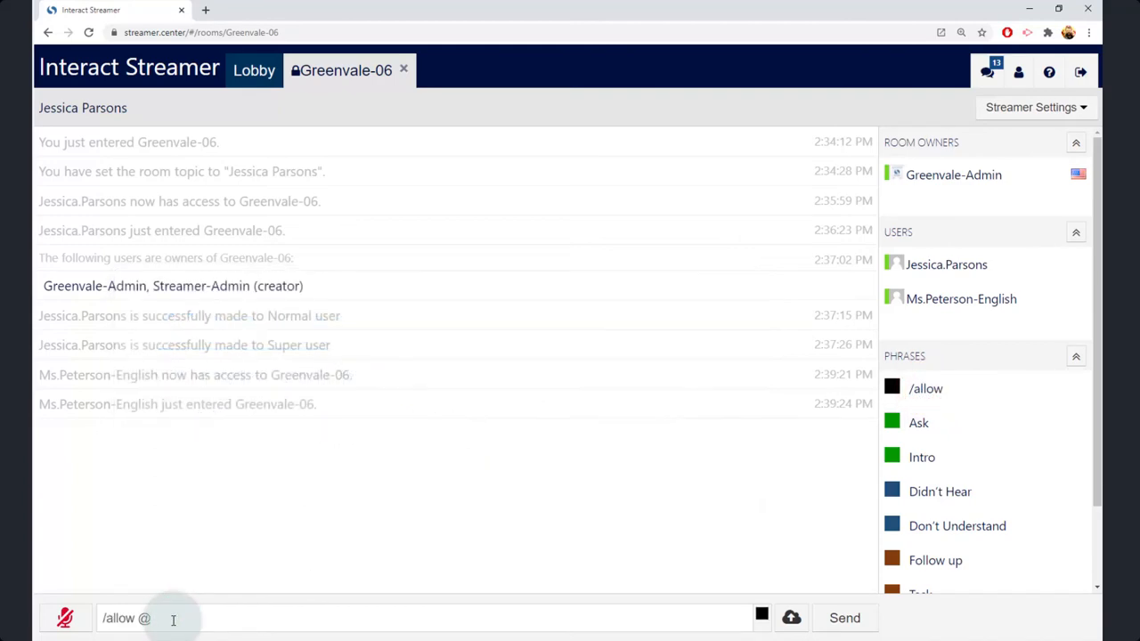
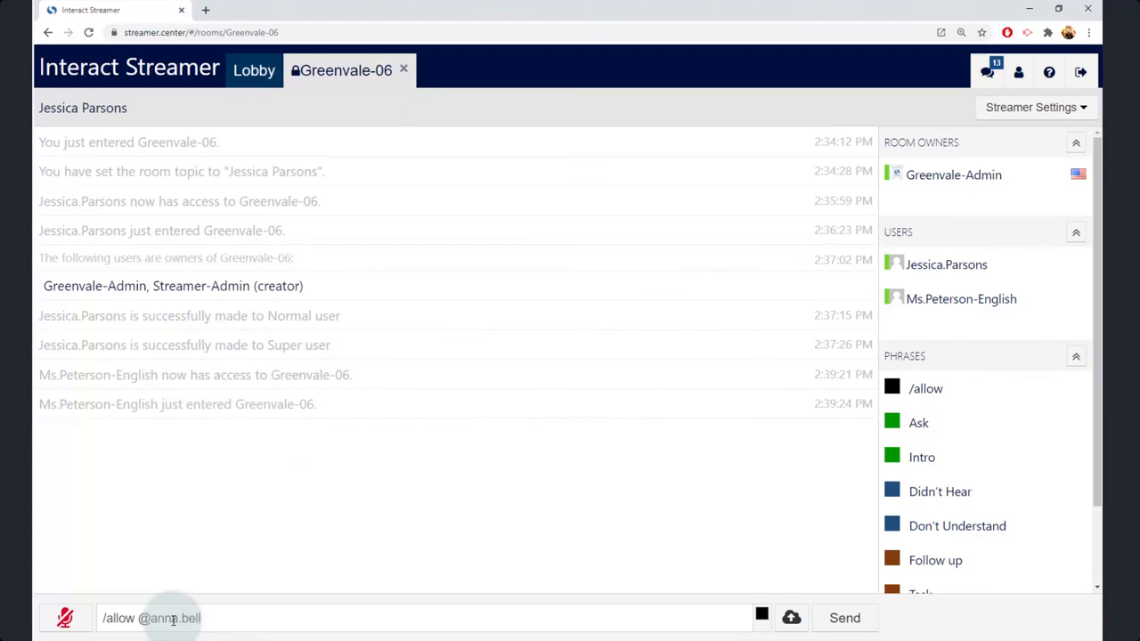
click(844, 617)
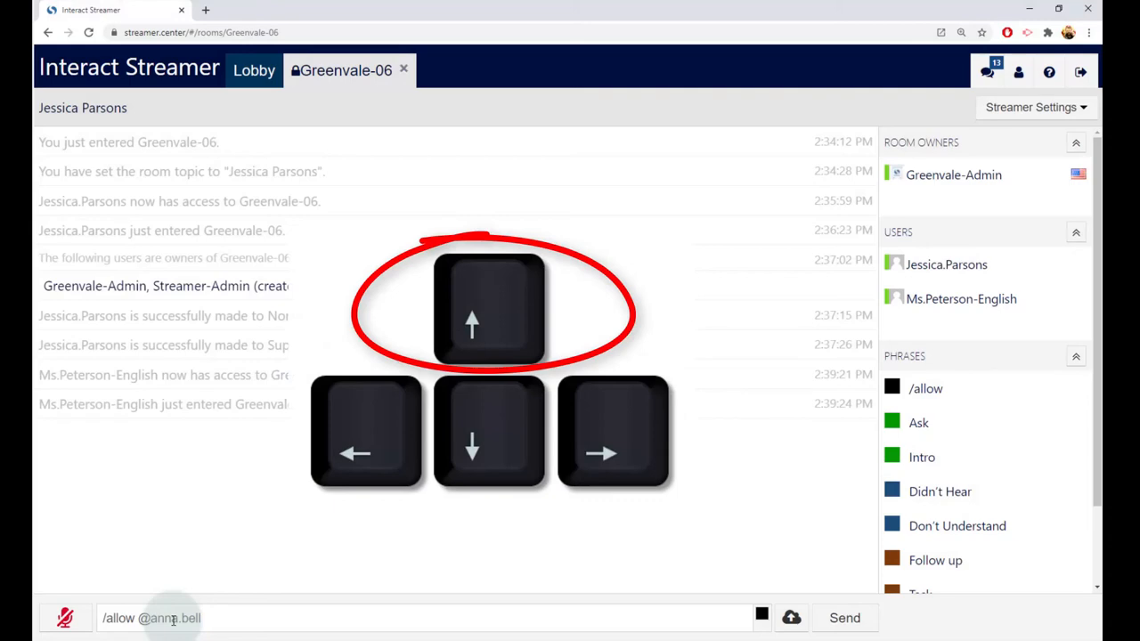
click(844, 617)
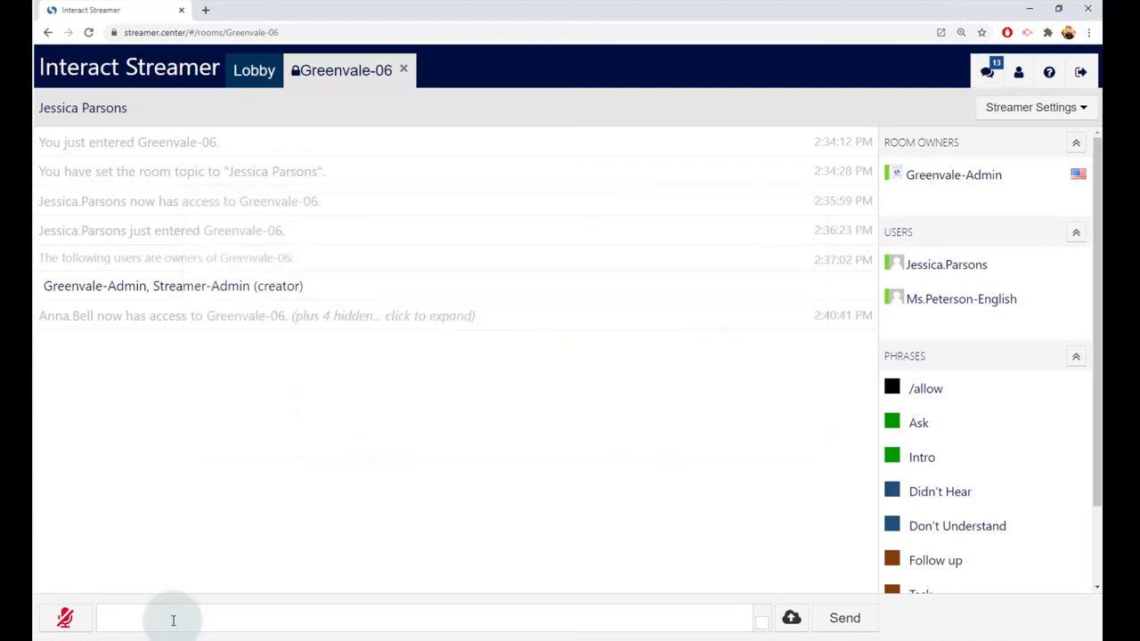
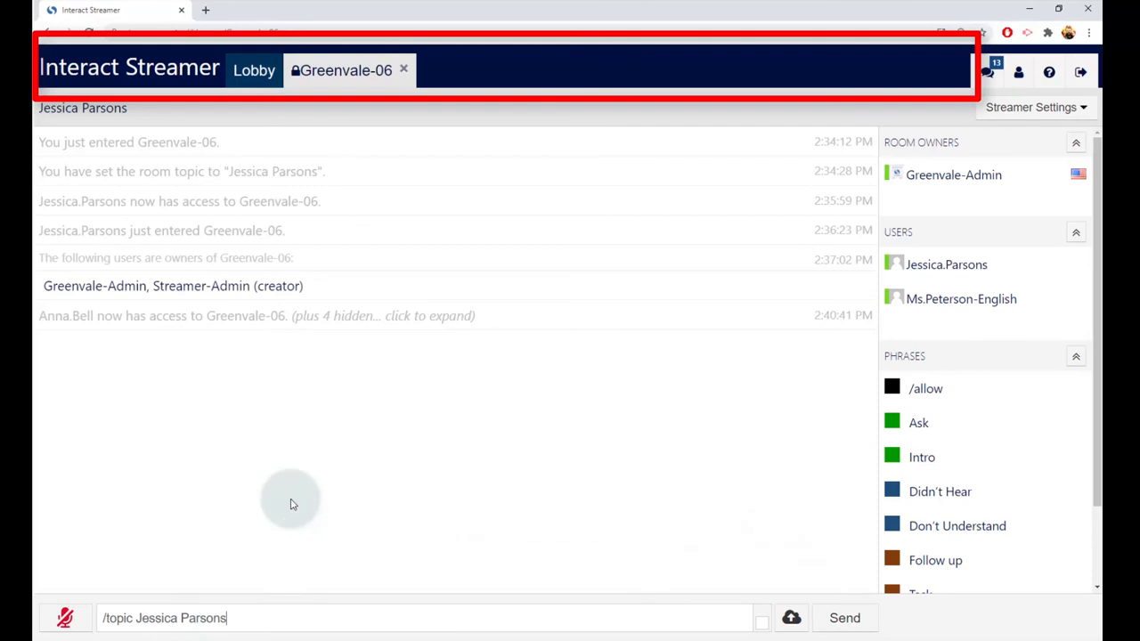
mouse_move(550, 322)
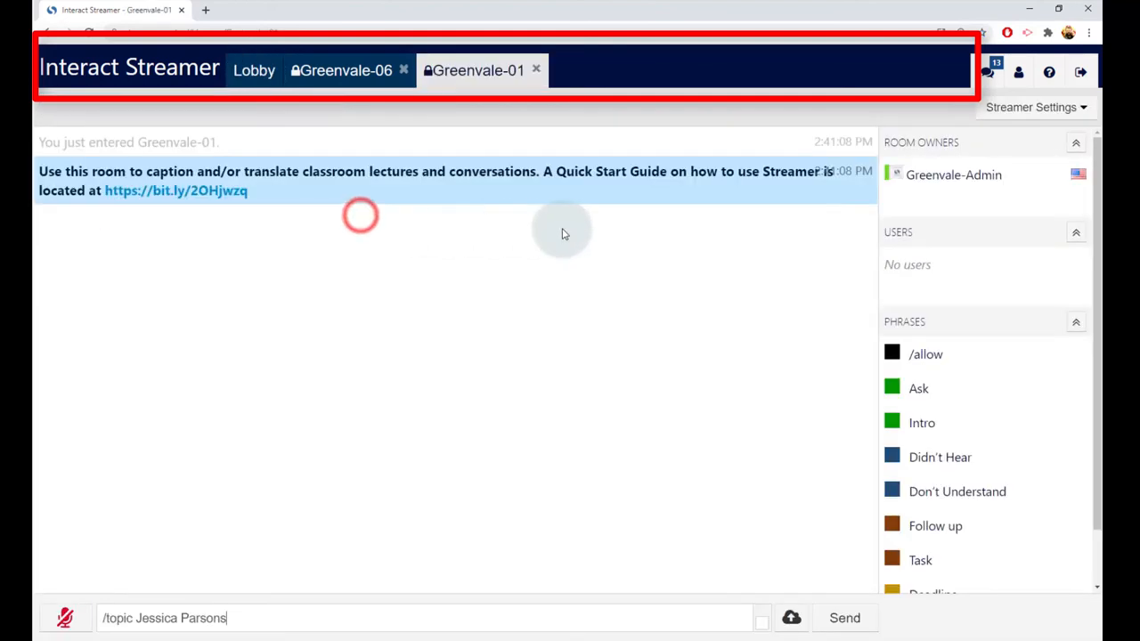
click(253, 71)
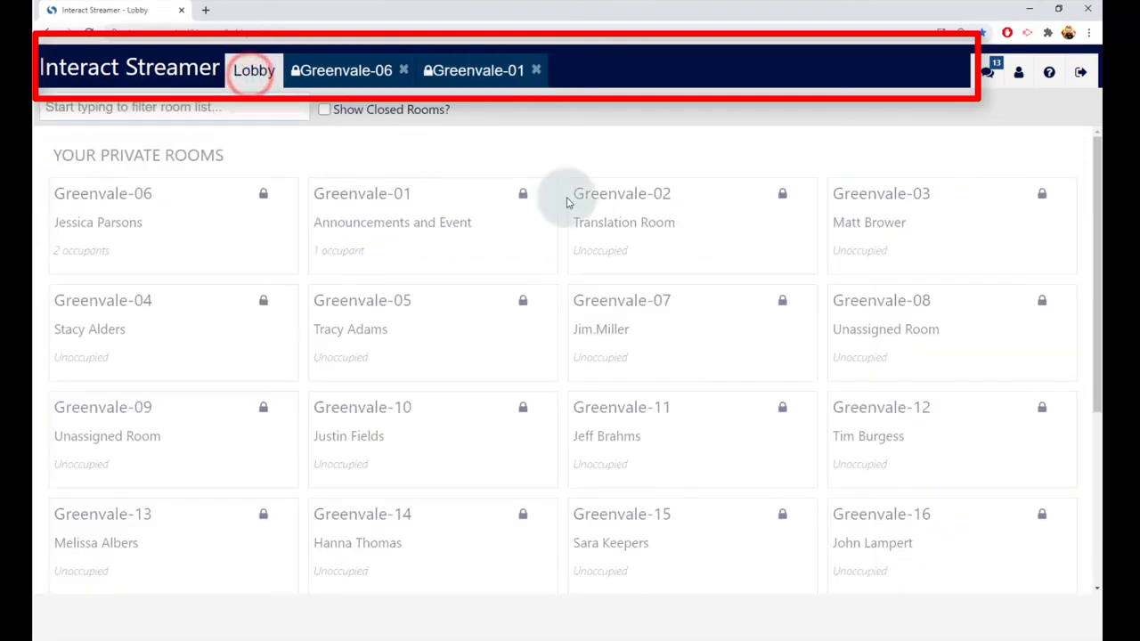
click(620, 193)
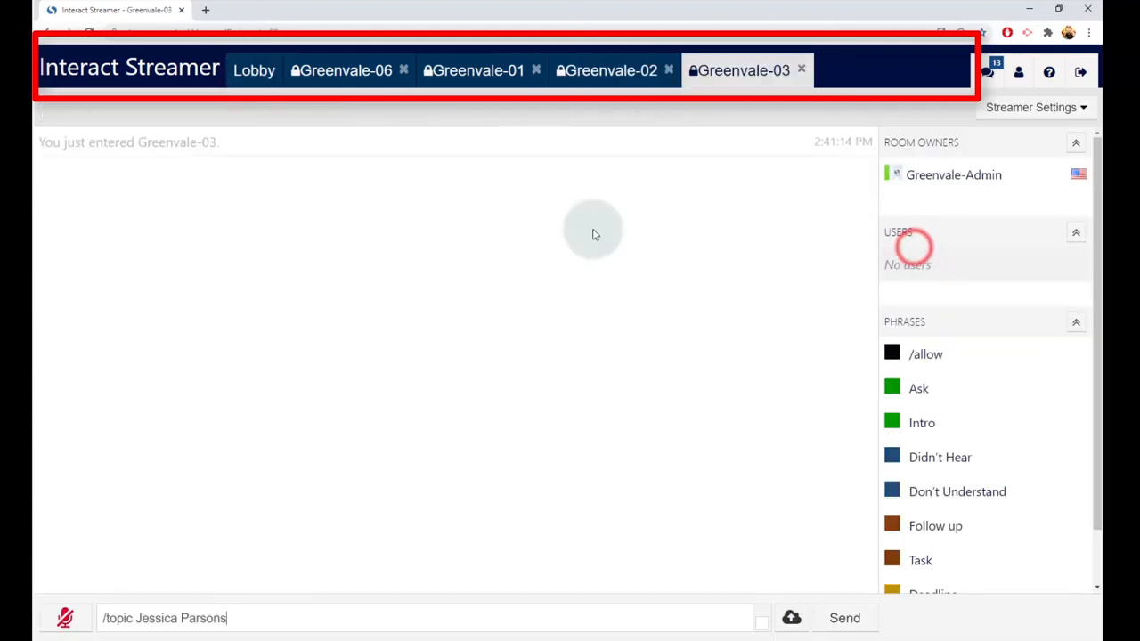
click(345, 72)
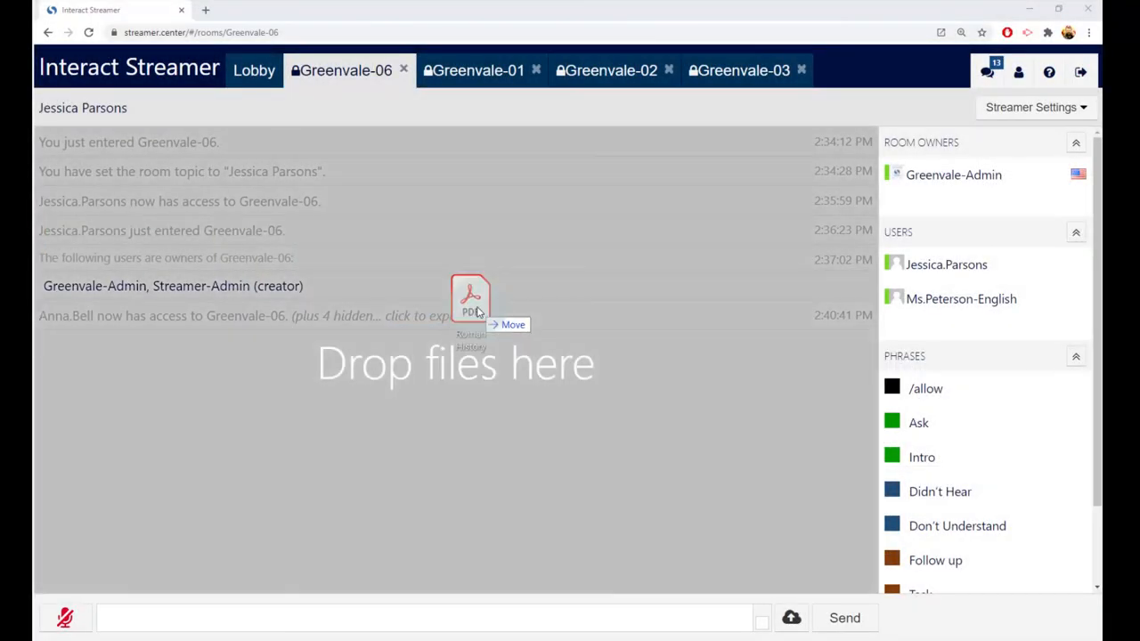
Attach Roman History.pdf to Greenvale-06 and post it to the transcript
drag(470, 299, 454, 364)
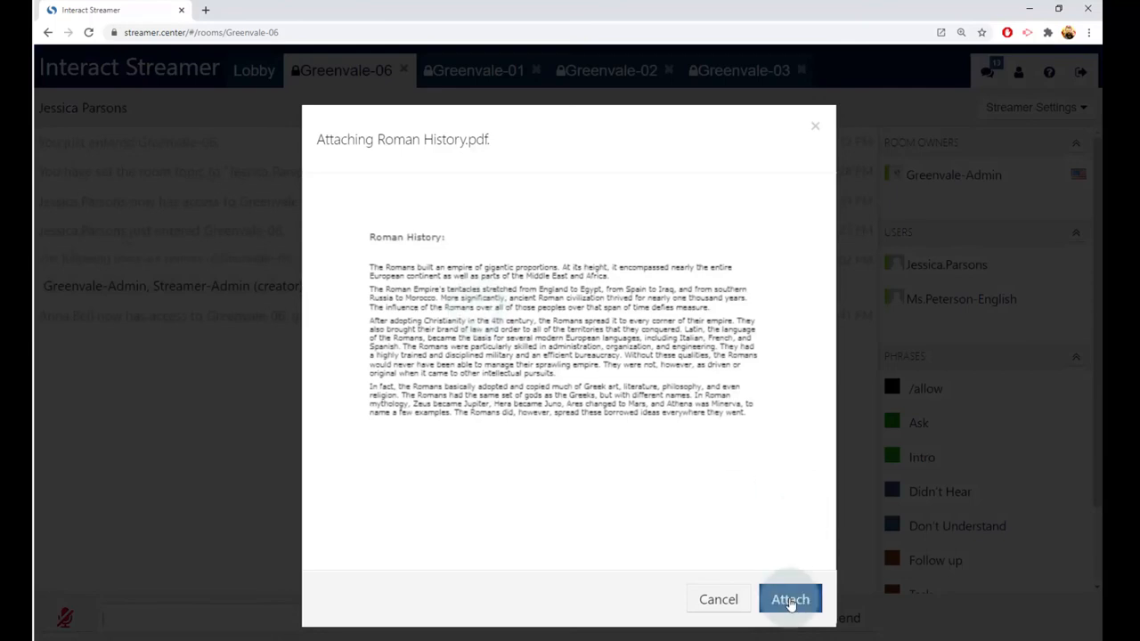
click(791, 599)
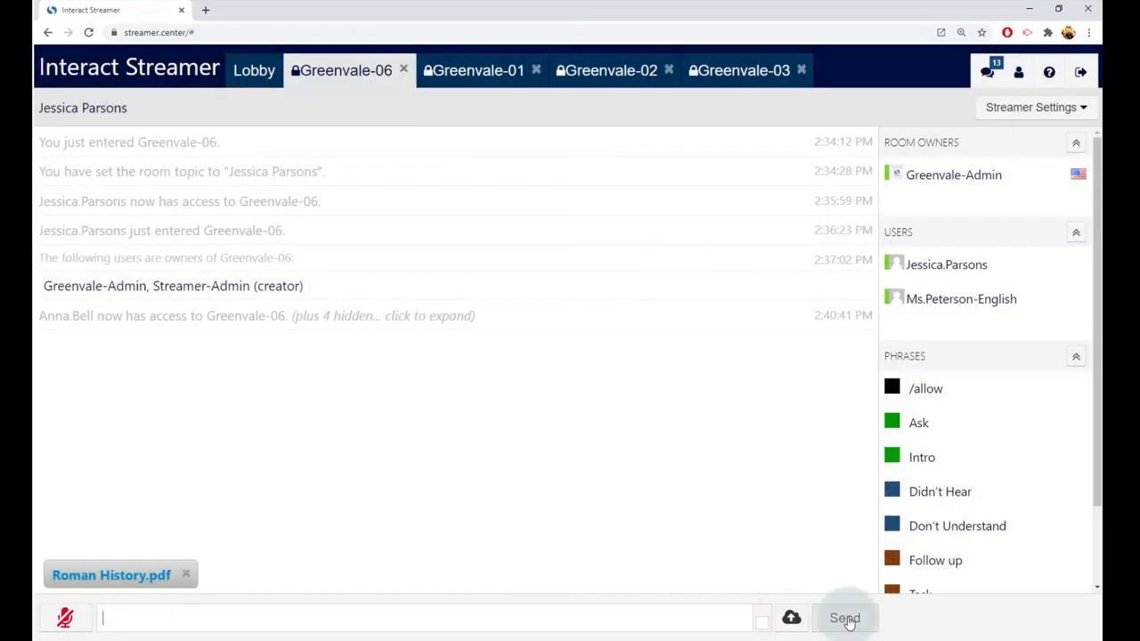
click(845, 616)
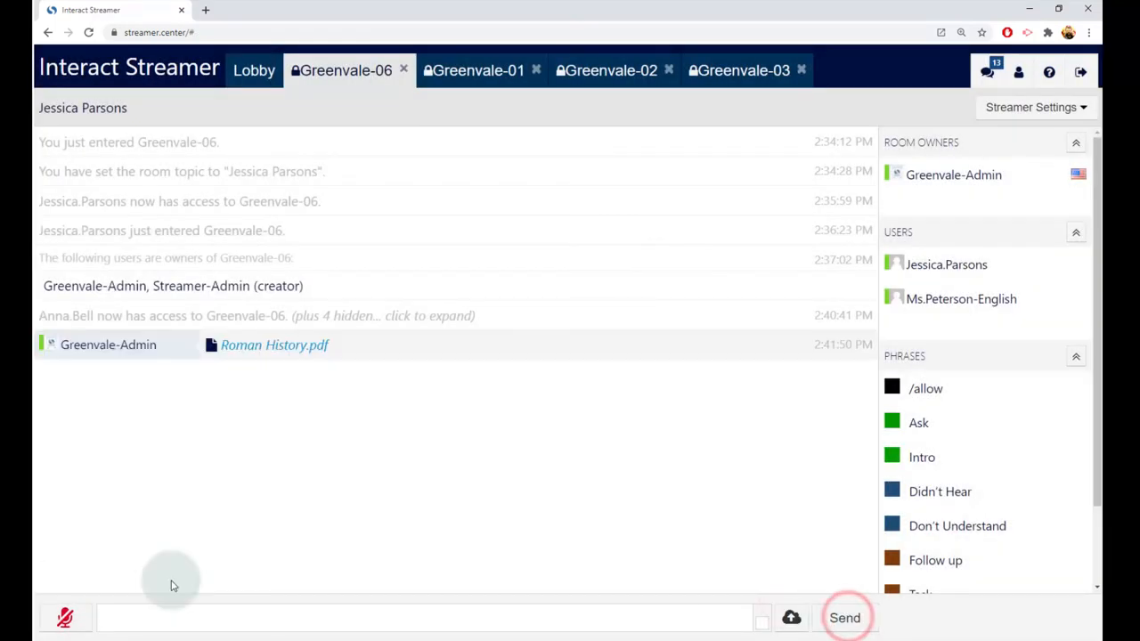
mouse_move(663, 355)
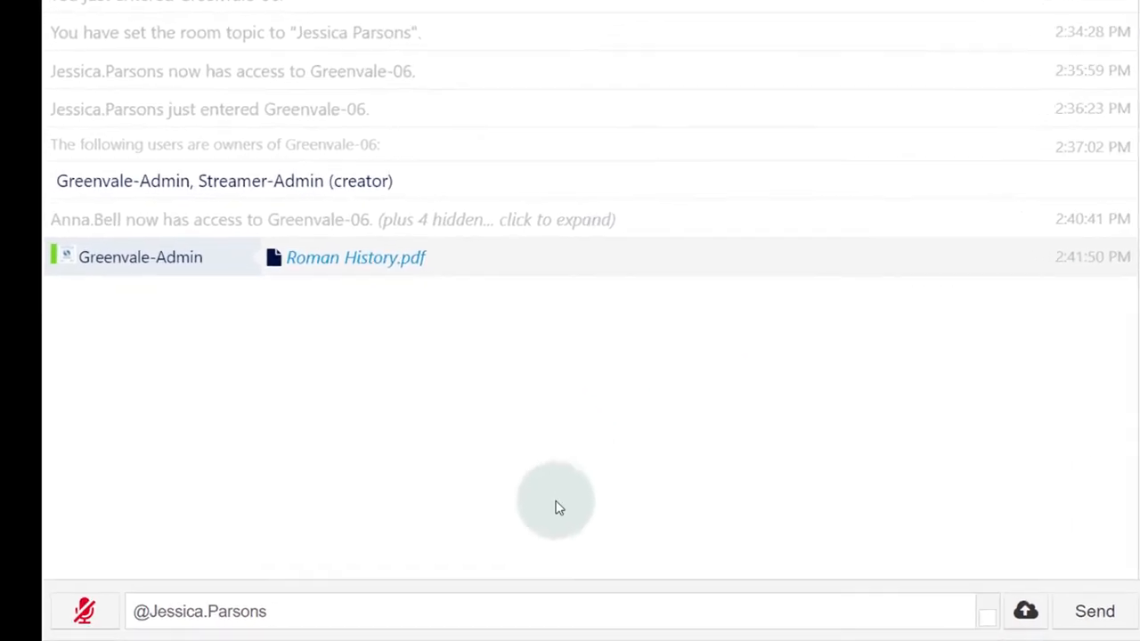
Send the 'Here is your new' room message addressed to the student
text(H)
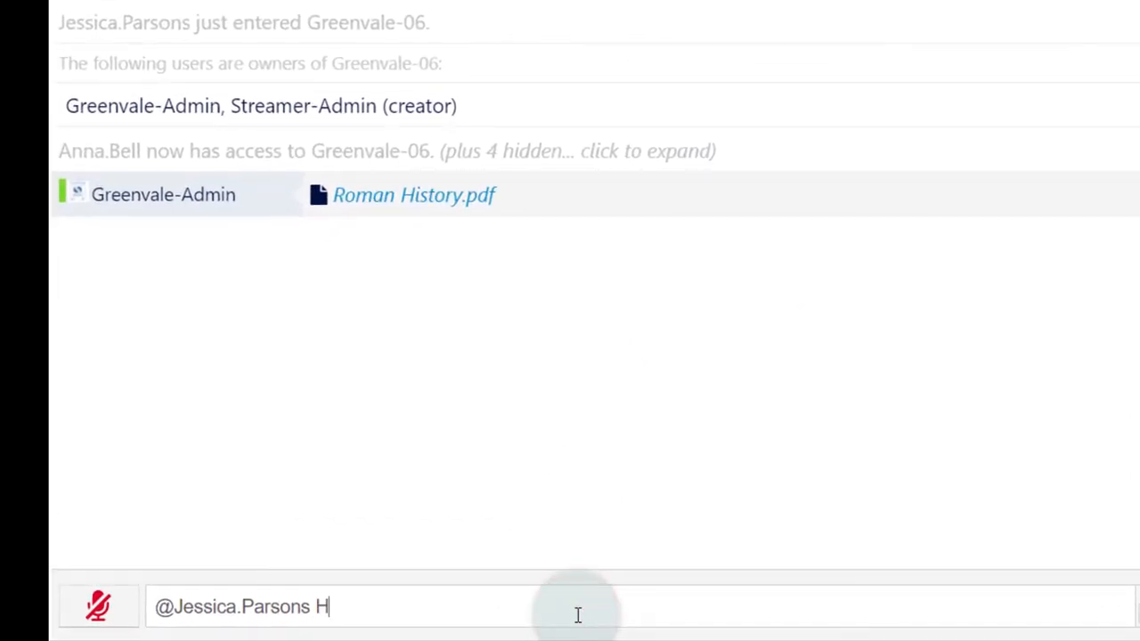
text(ere is your new Streamer room.)
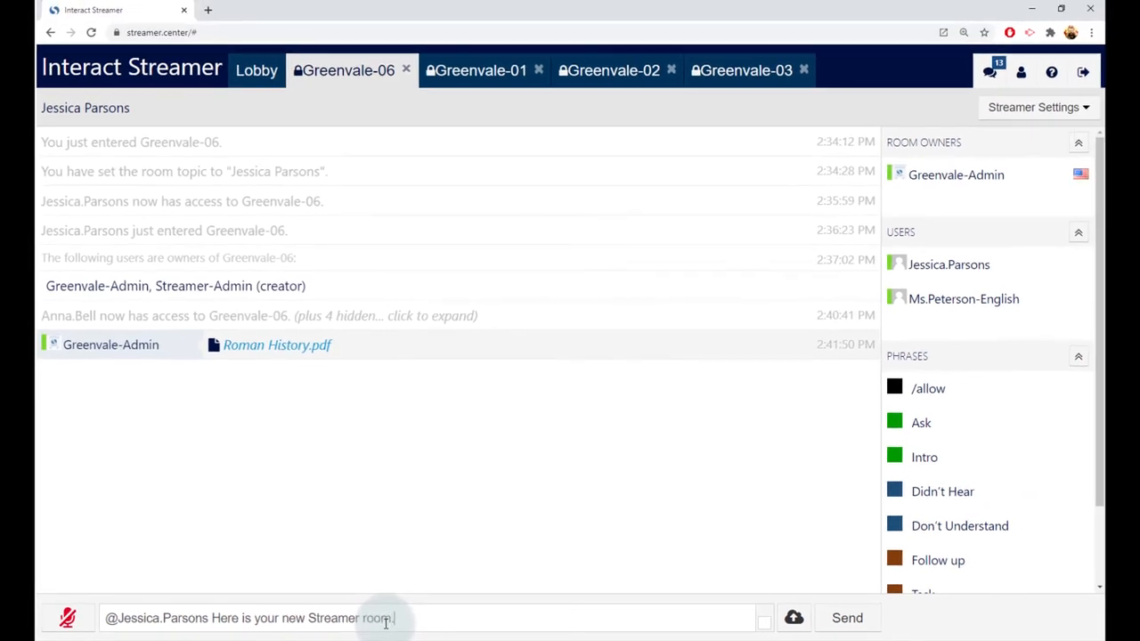
click(847, 617)
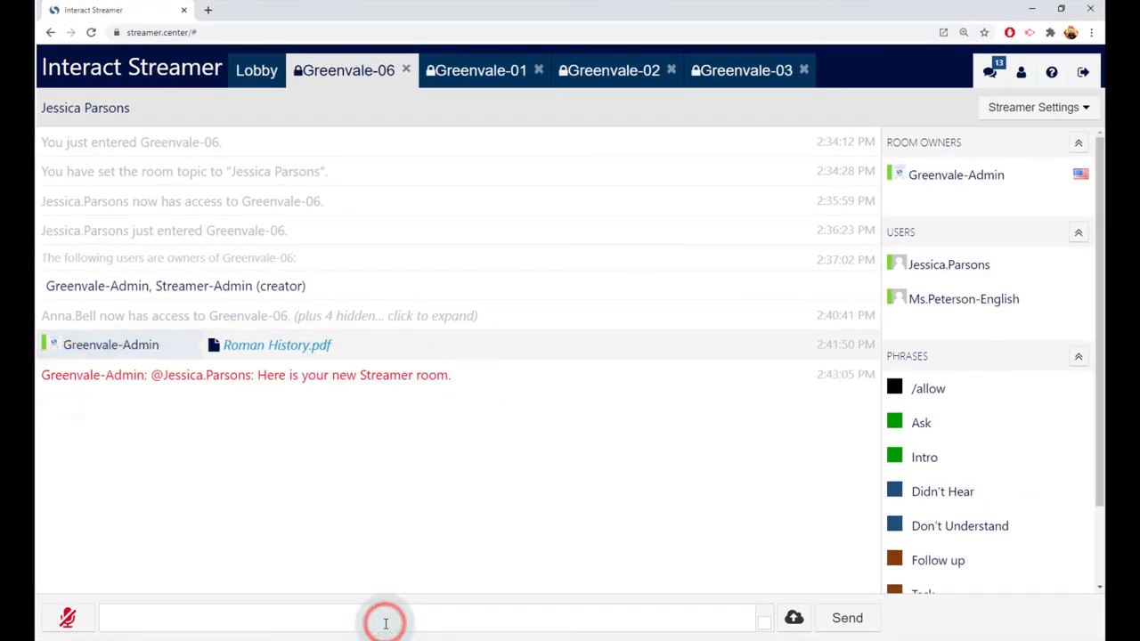
Wipe the Greenvale-06 transcript with the /clear command
text(/d)
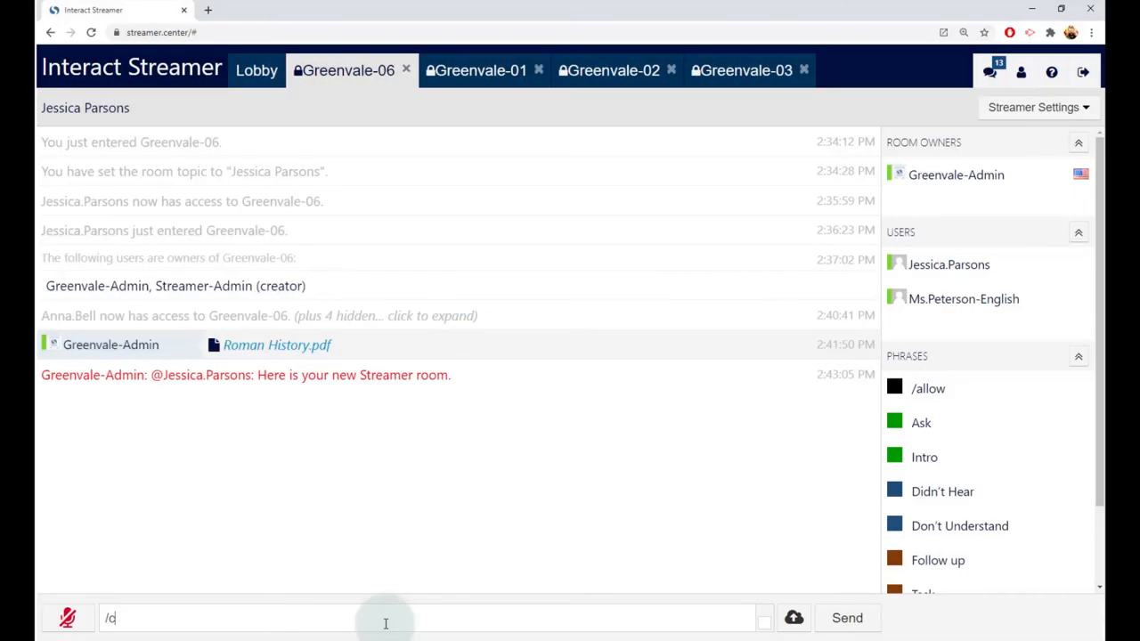
text(lear)
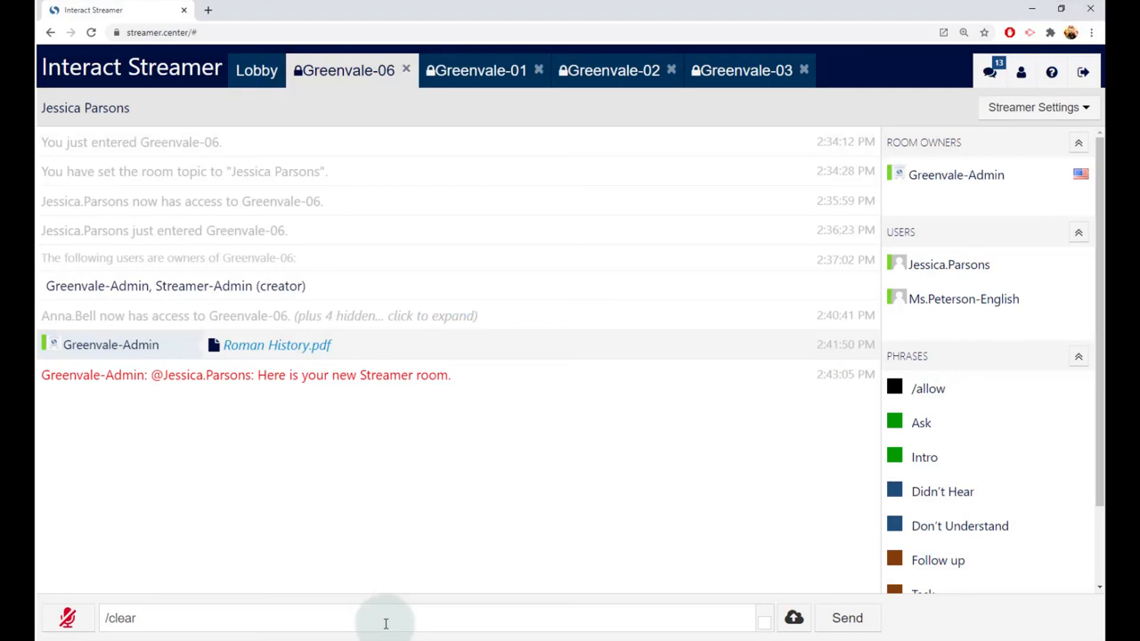
click(845, 617)
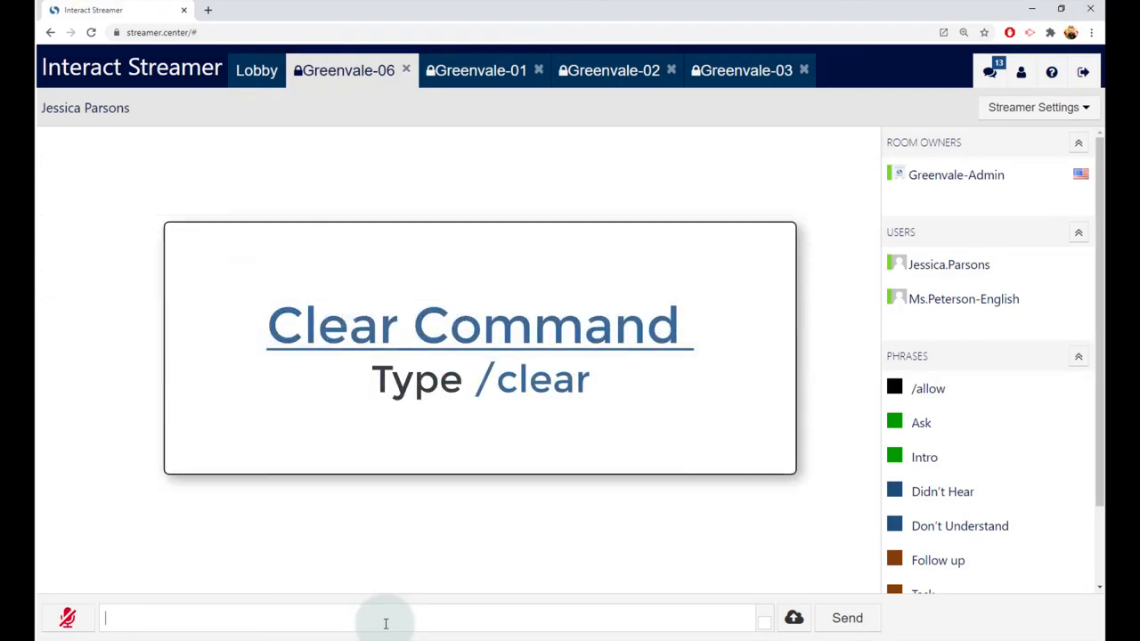